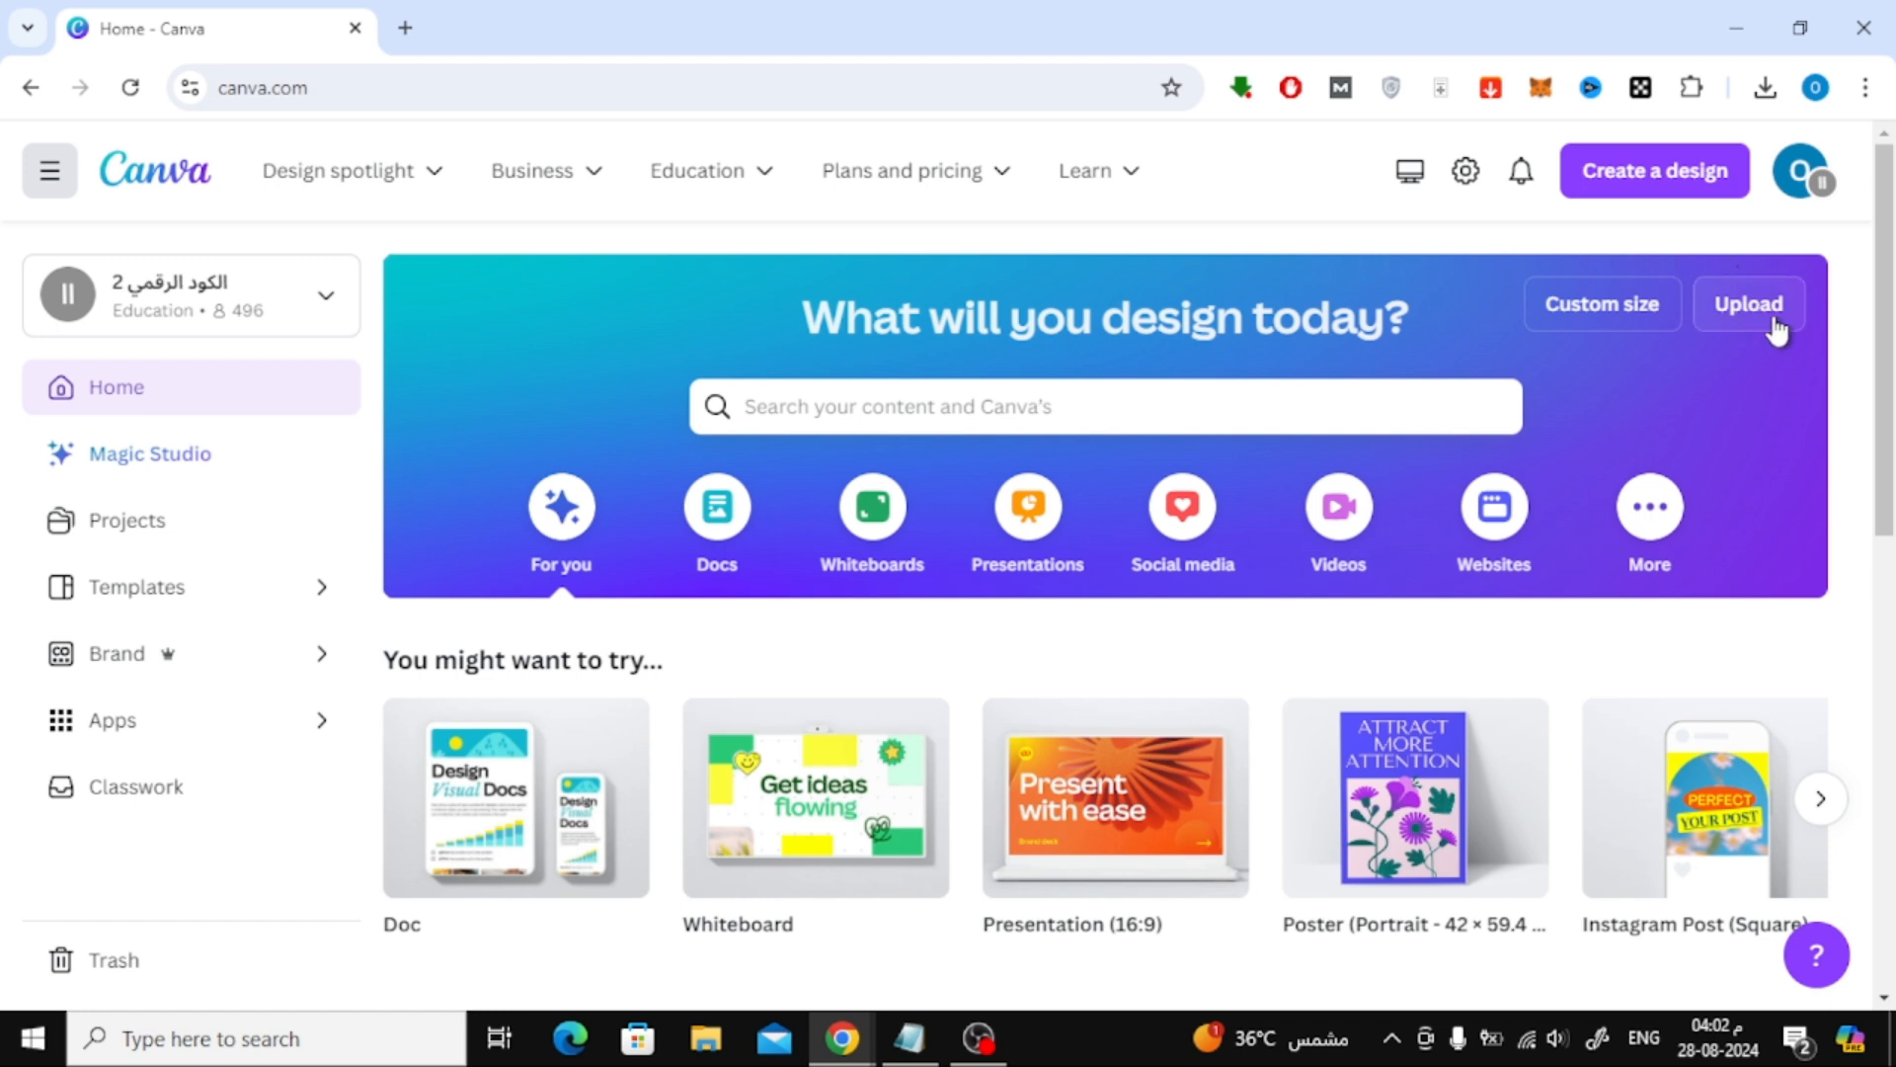
Upload the black forest cake PNG from the Downloads folder into Canva.
left_click(1748, 305)
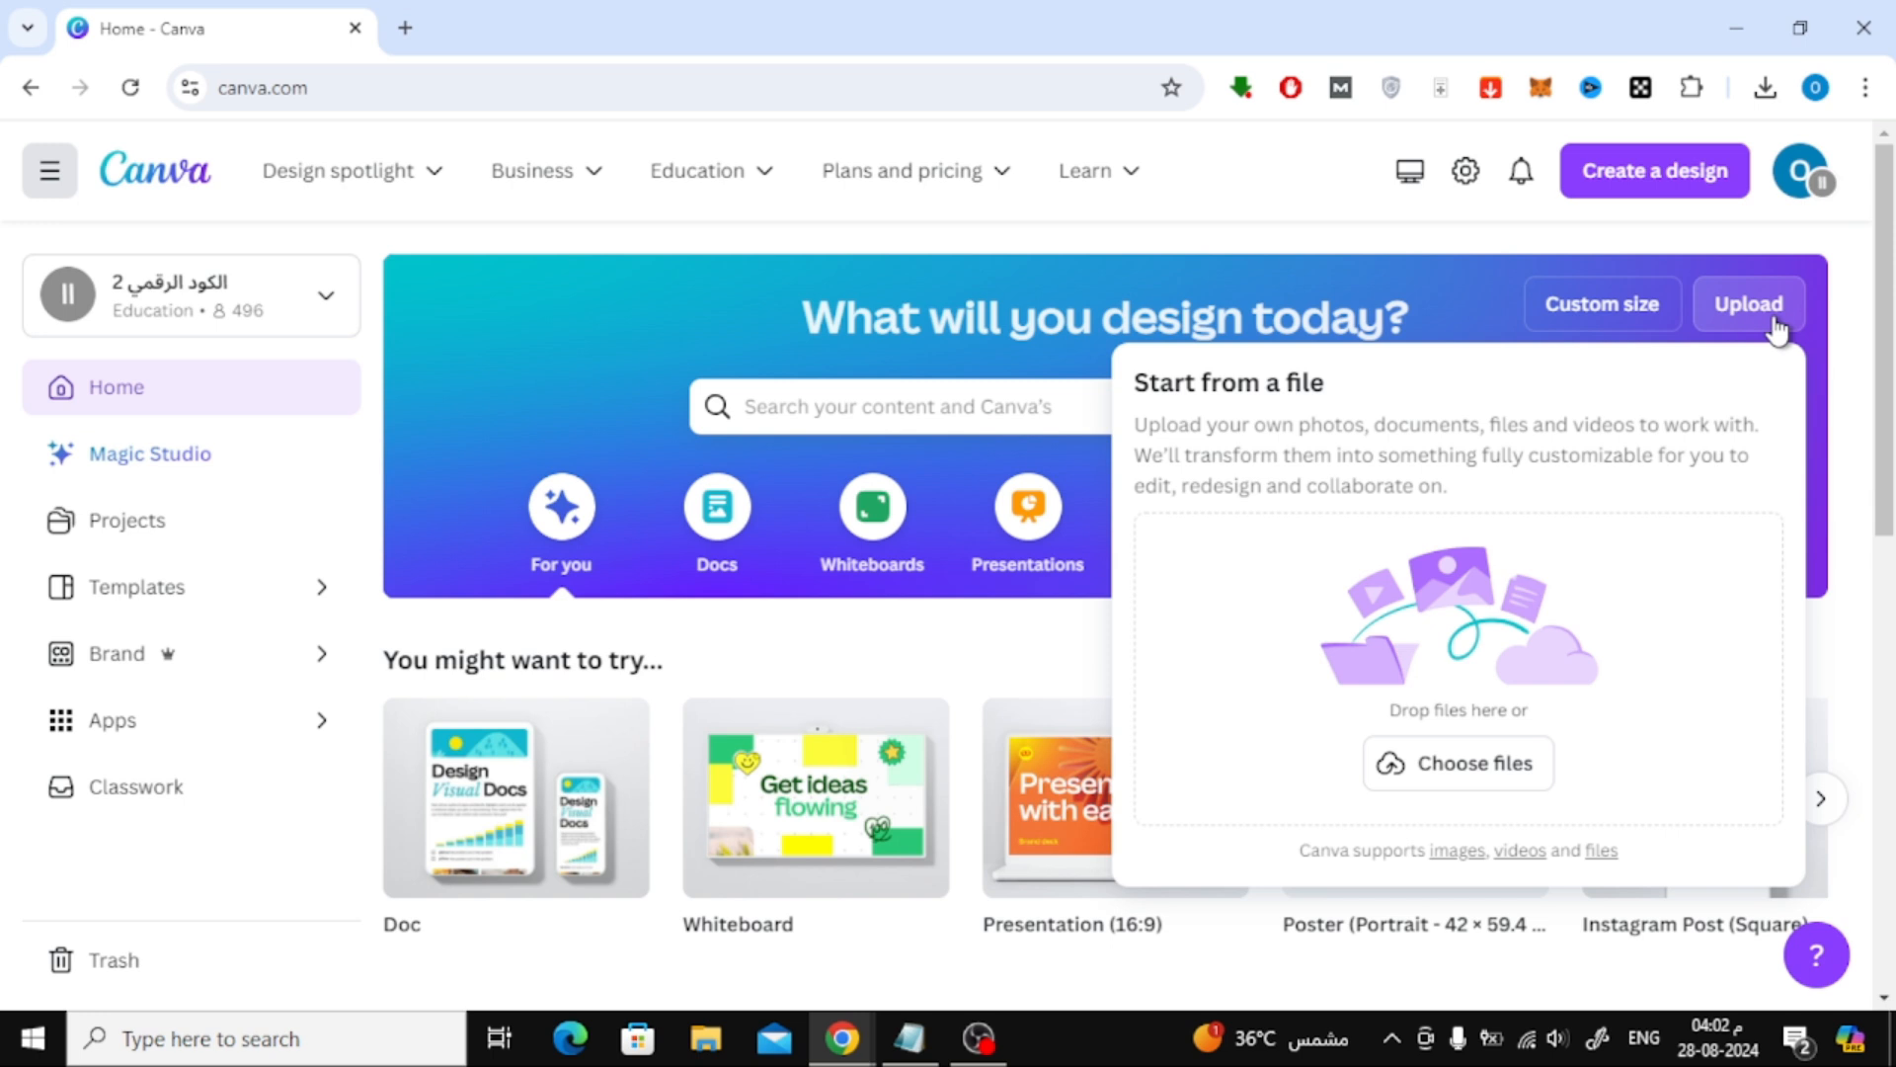
mouse_move(1780, 329)
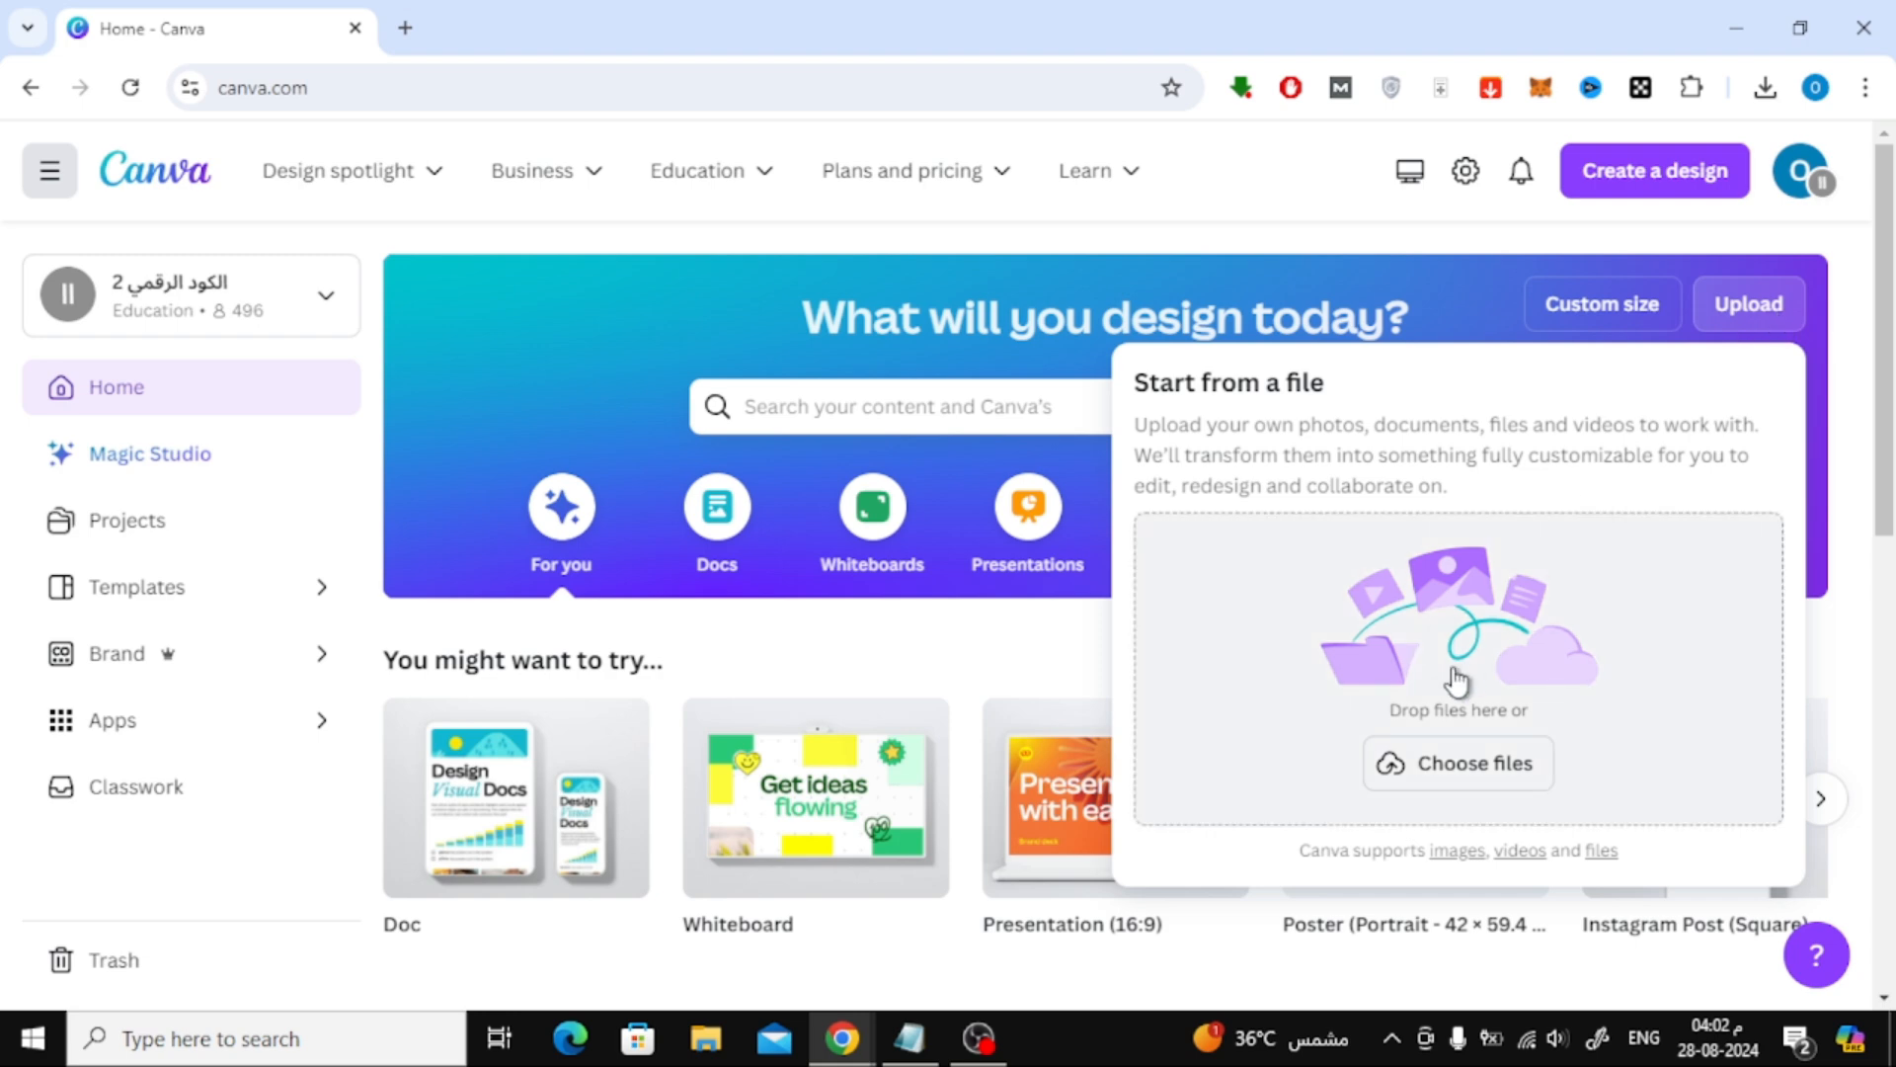
left_click(1458, 762)
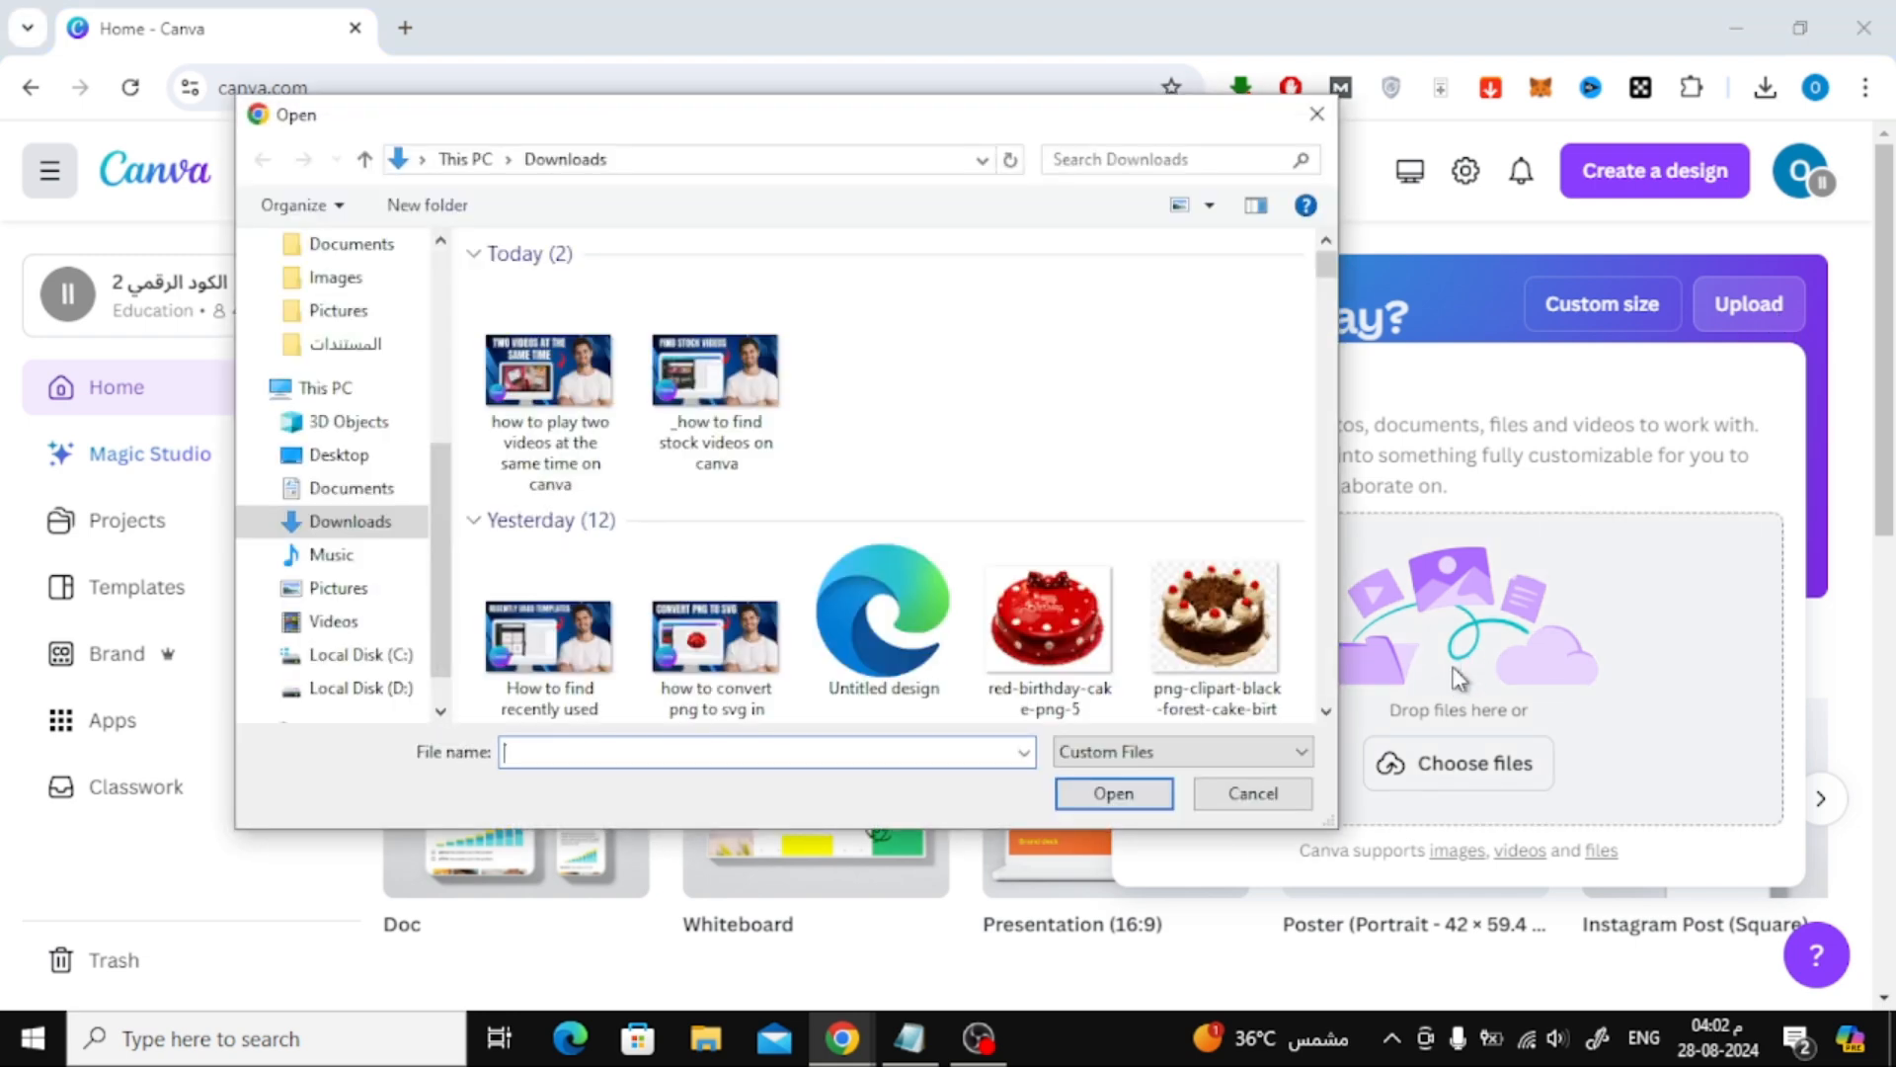
left_click(1215, 586)
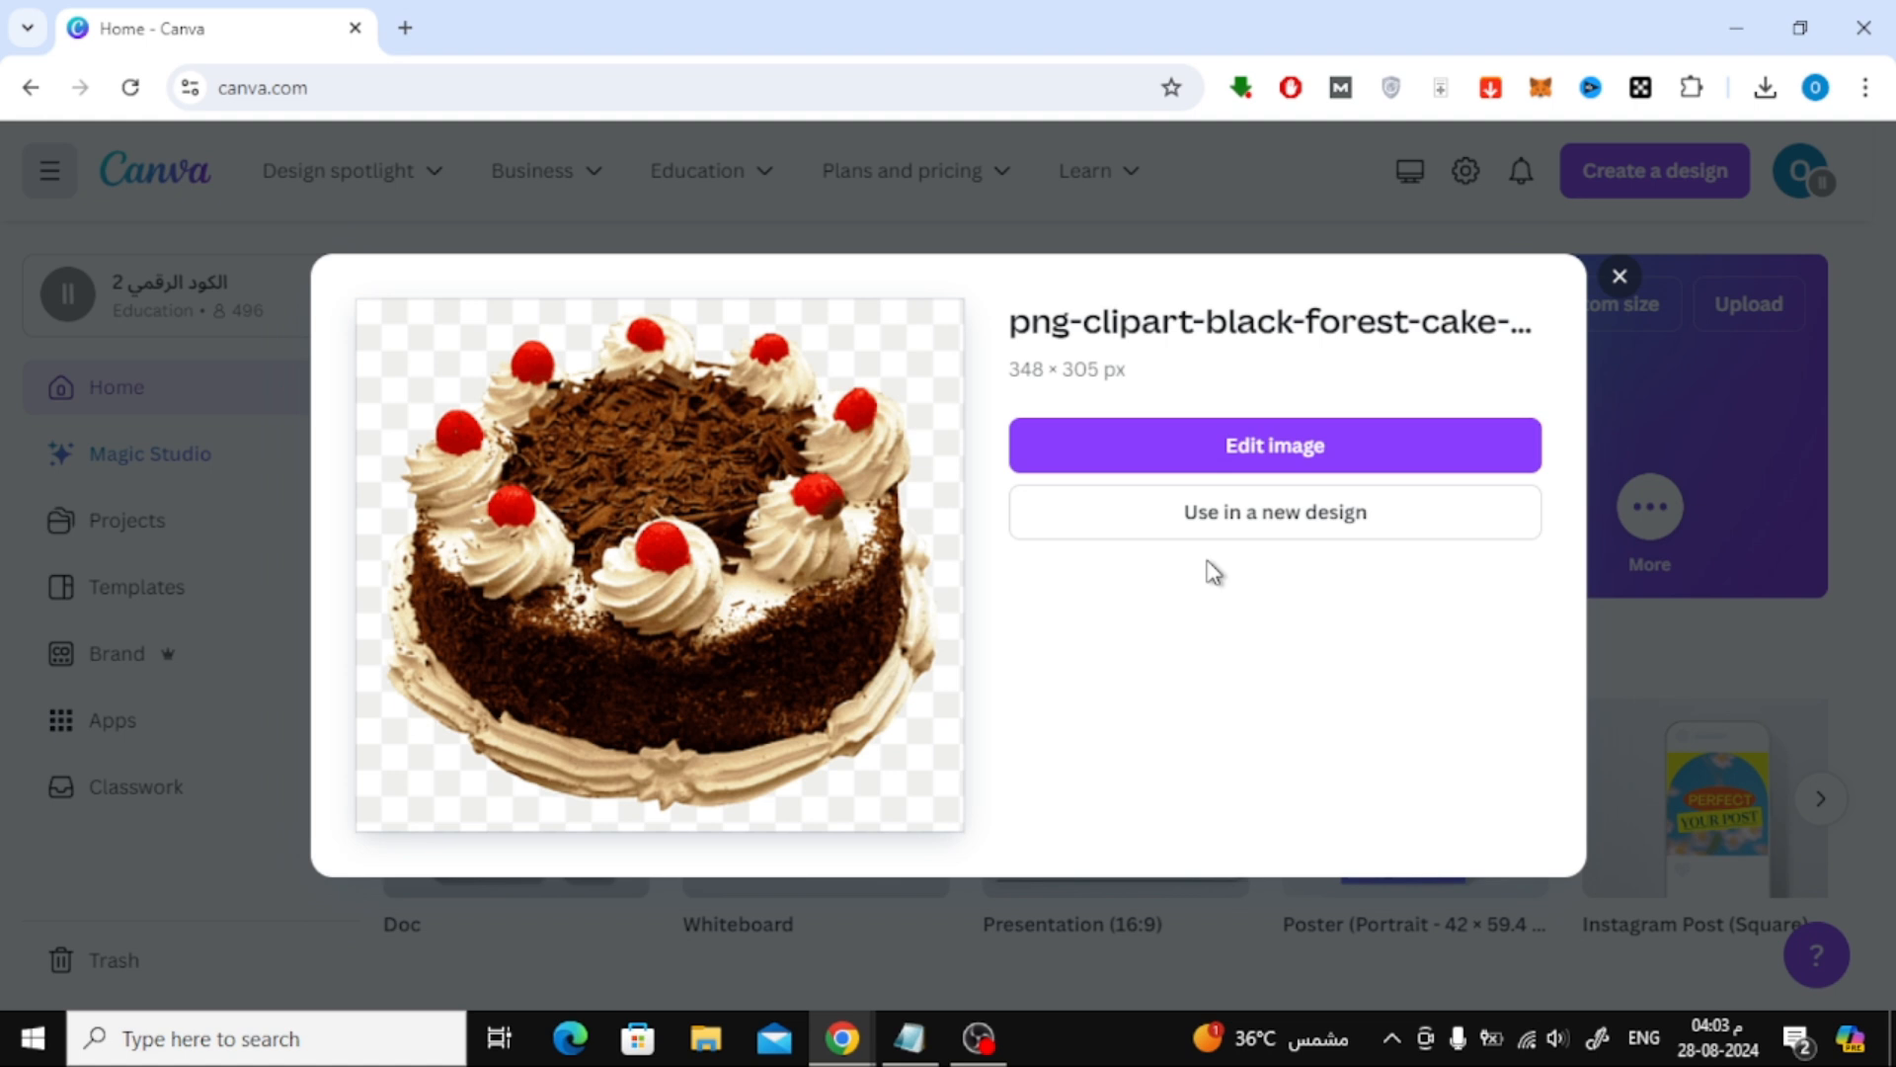
mouse_move(1106, 520)
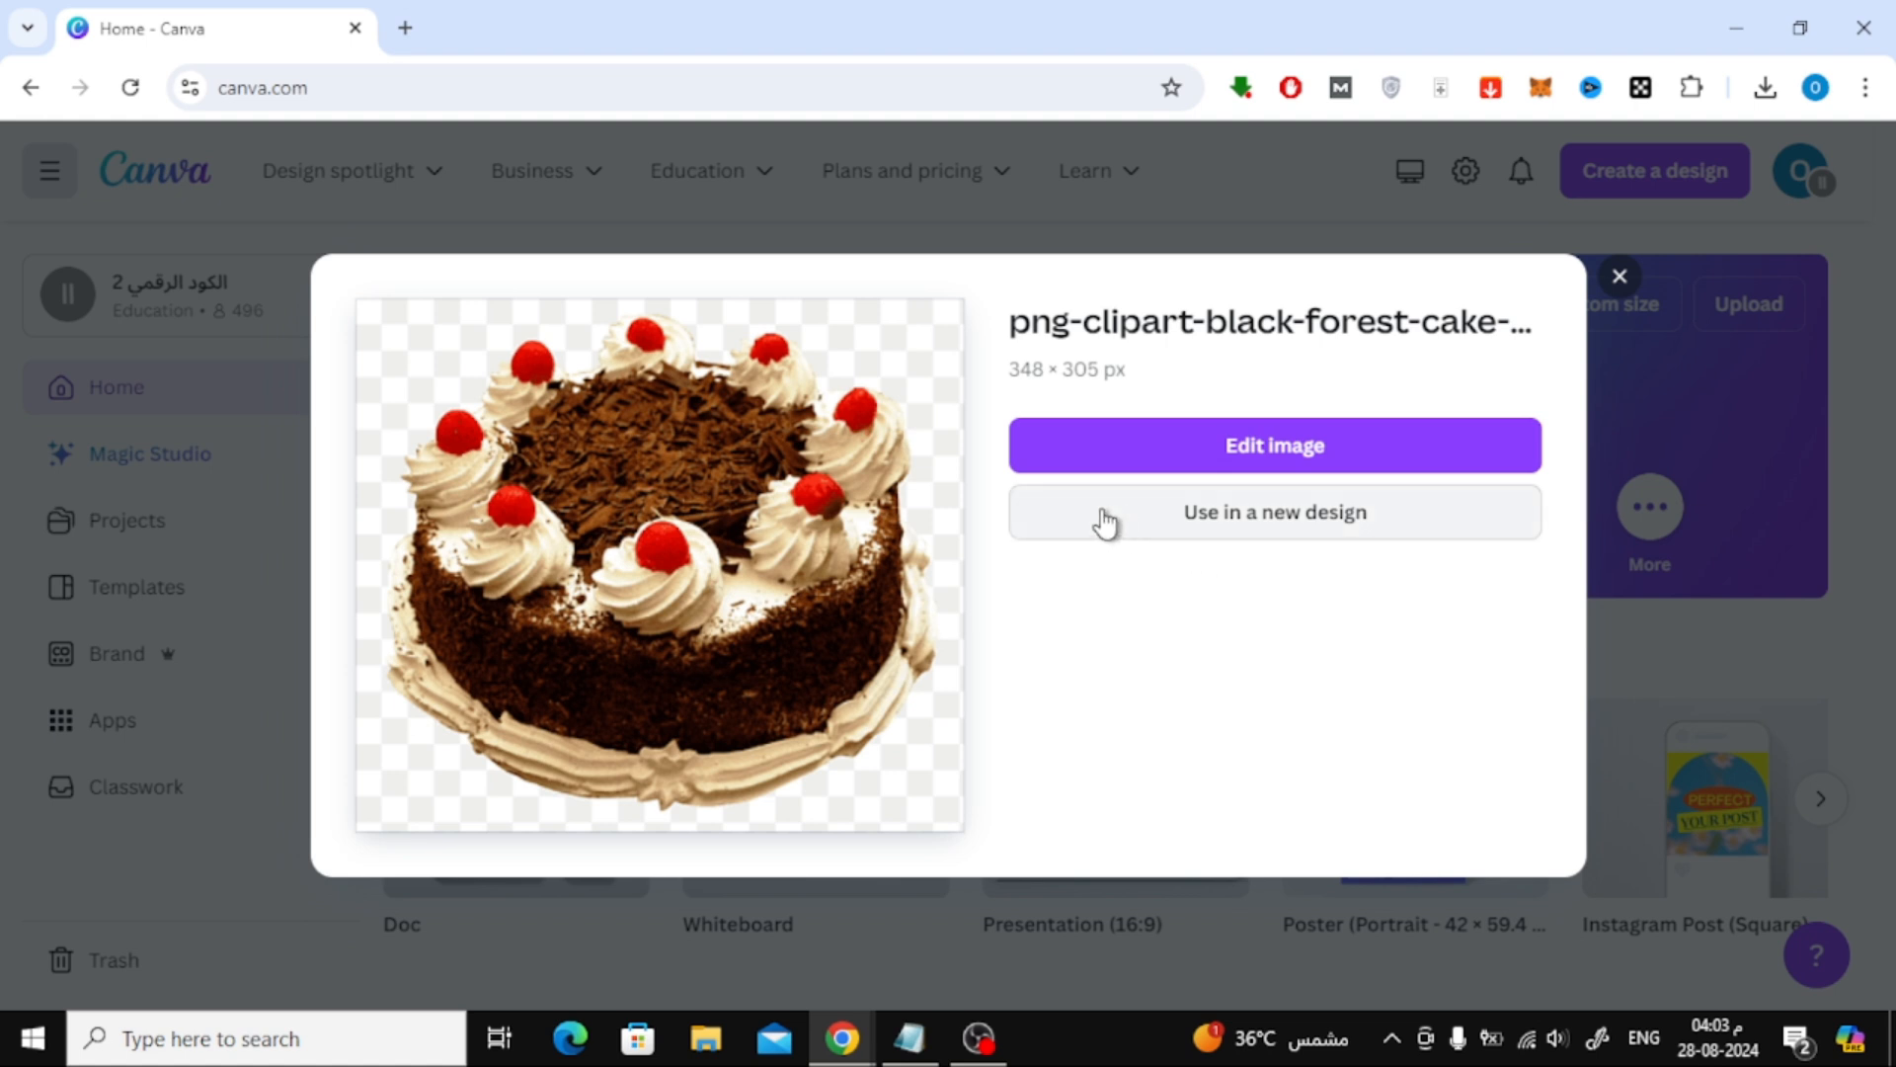
Create a new custom-size 348 × 305 px design from the uploaded cake photo.
left_click(1274, 510)
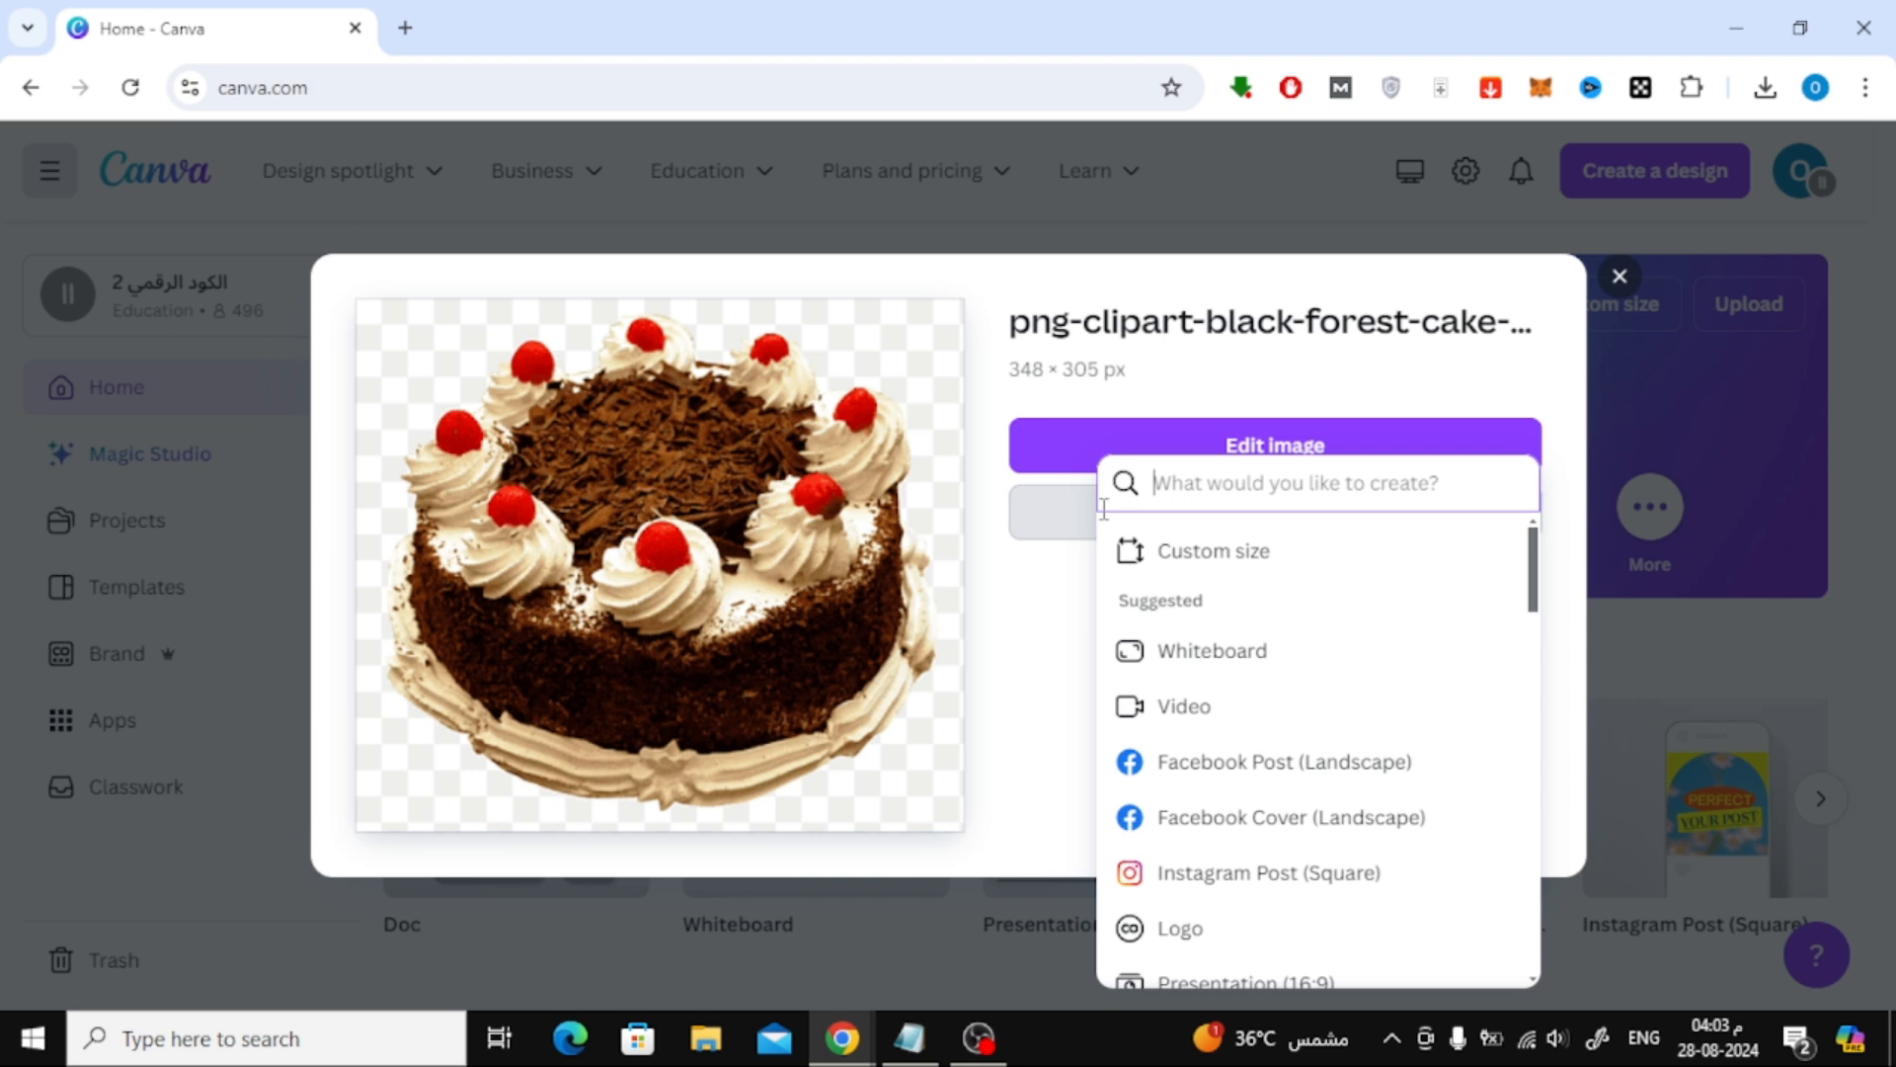
mouse_move(1373, 559)
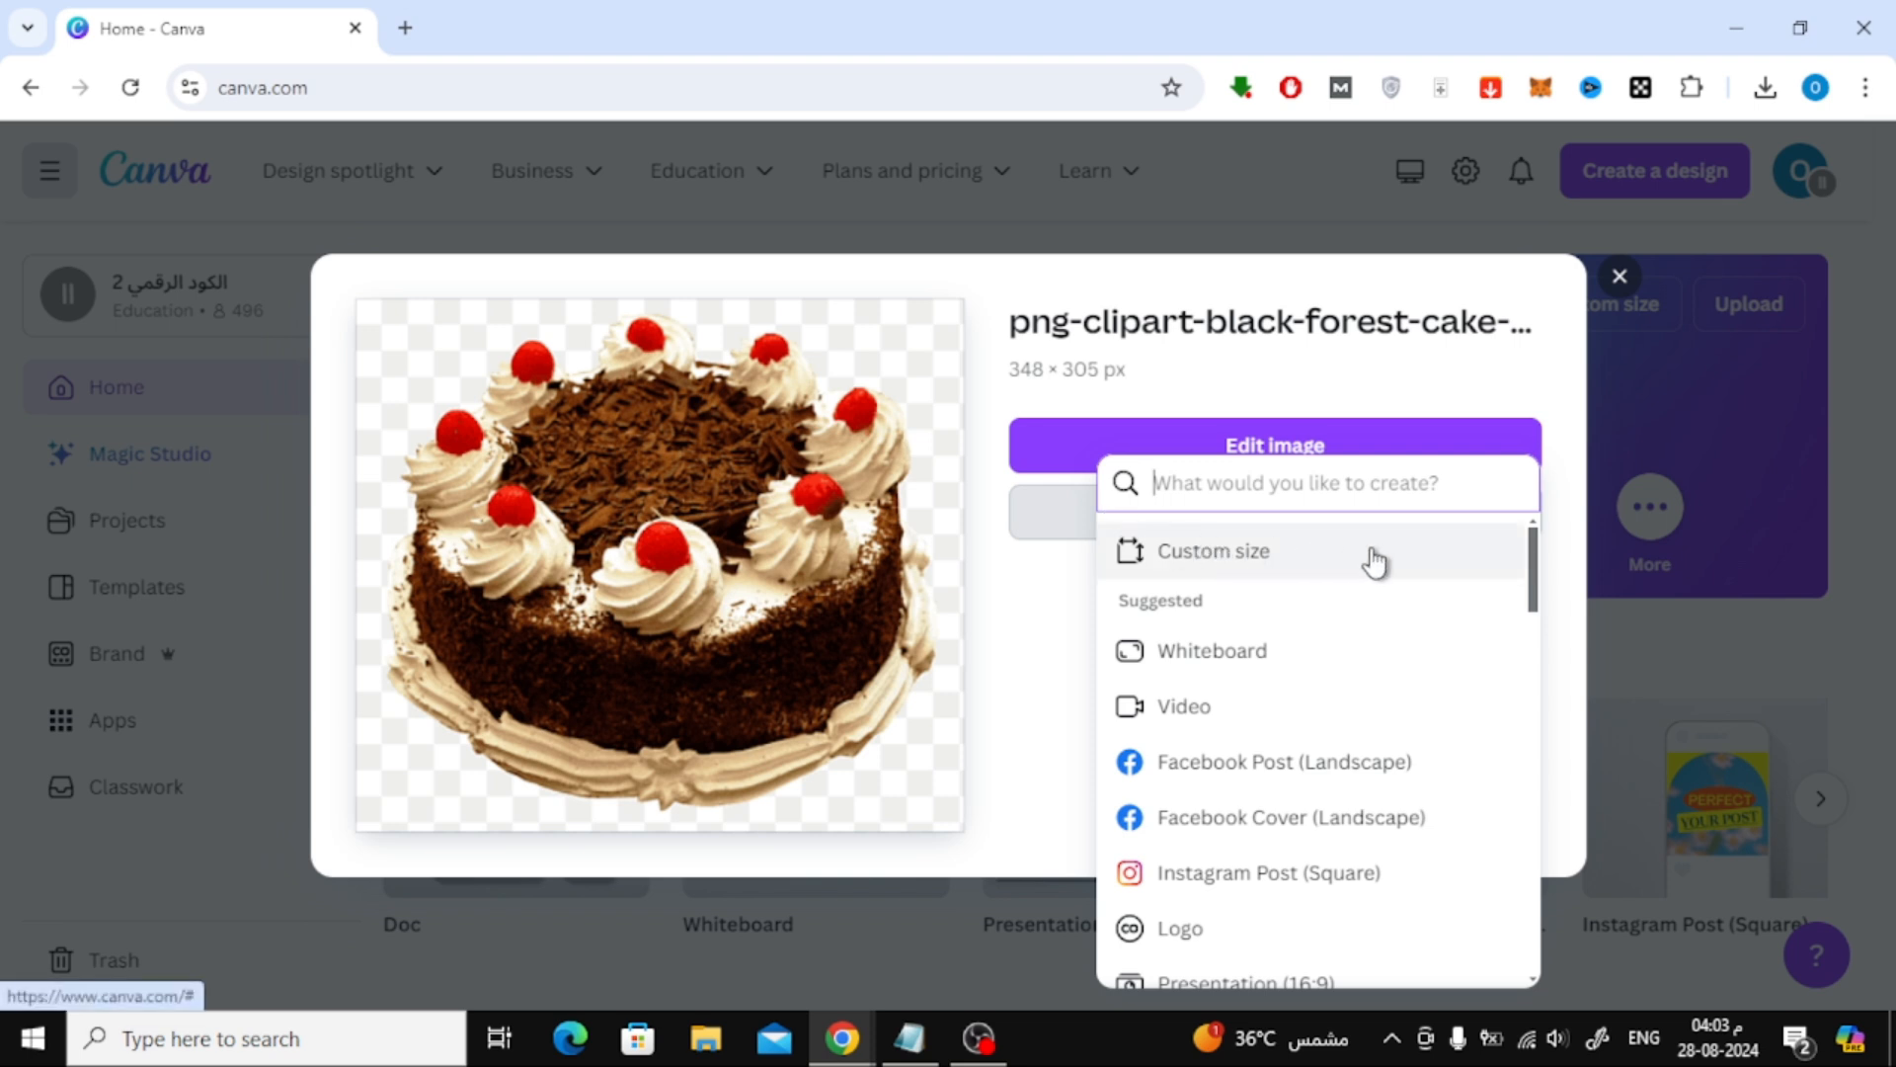
left_click(1213, 551)
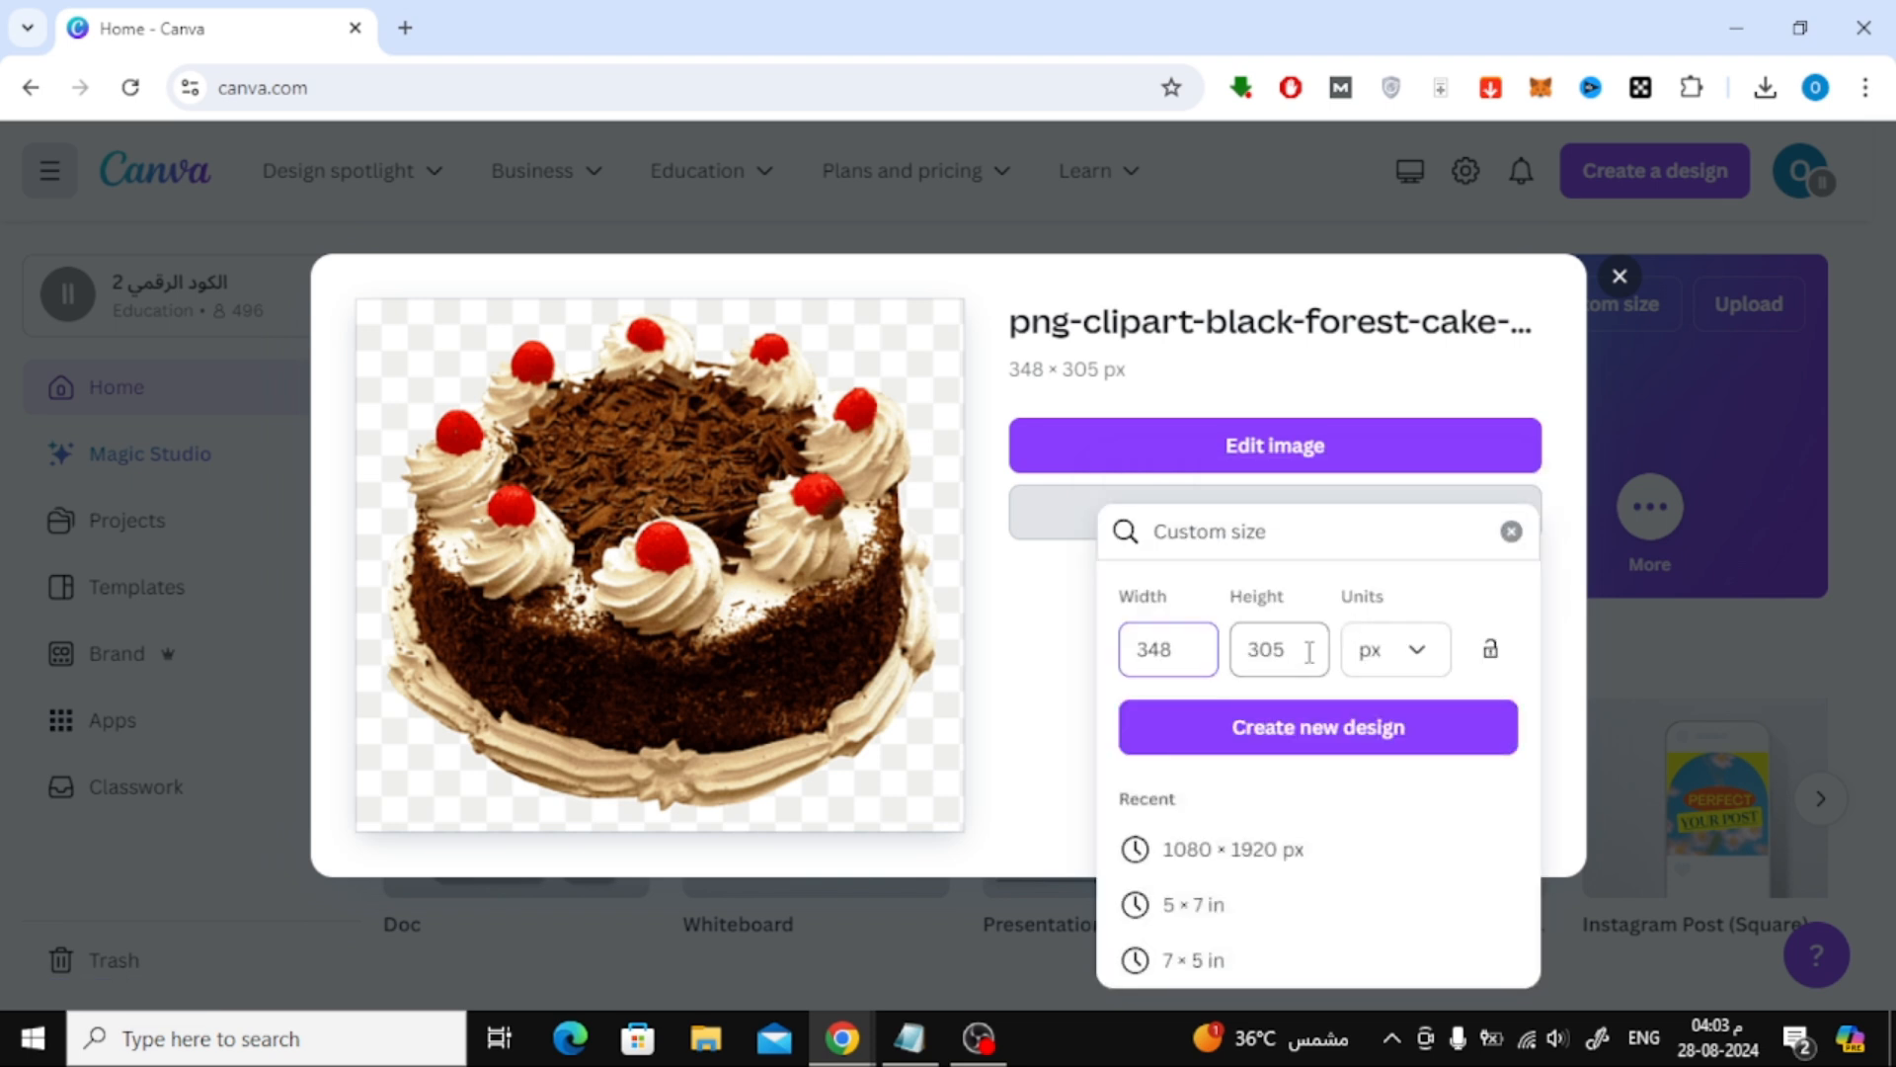
left_click(1316, 727)
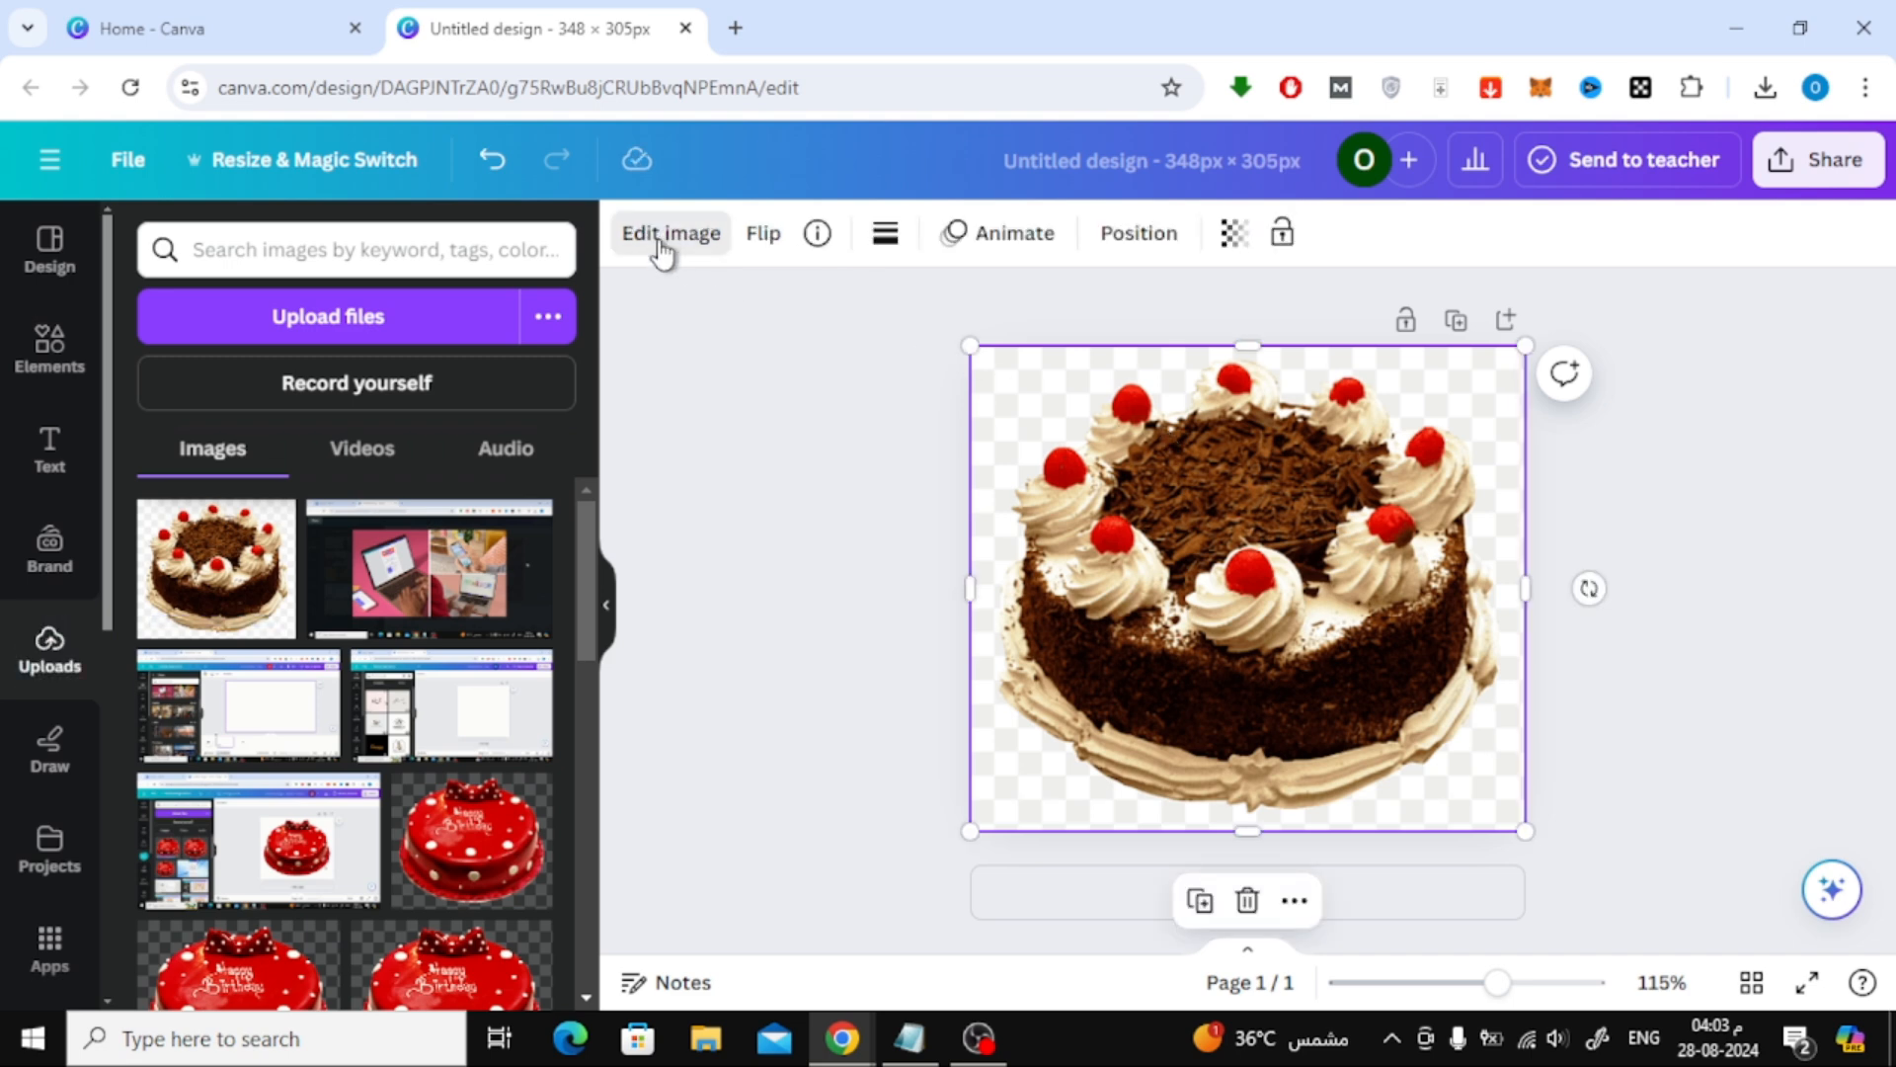
Deselect the cake image so it sits on the plain white page of the loaded editor.
left_click(670, 234)
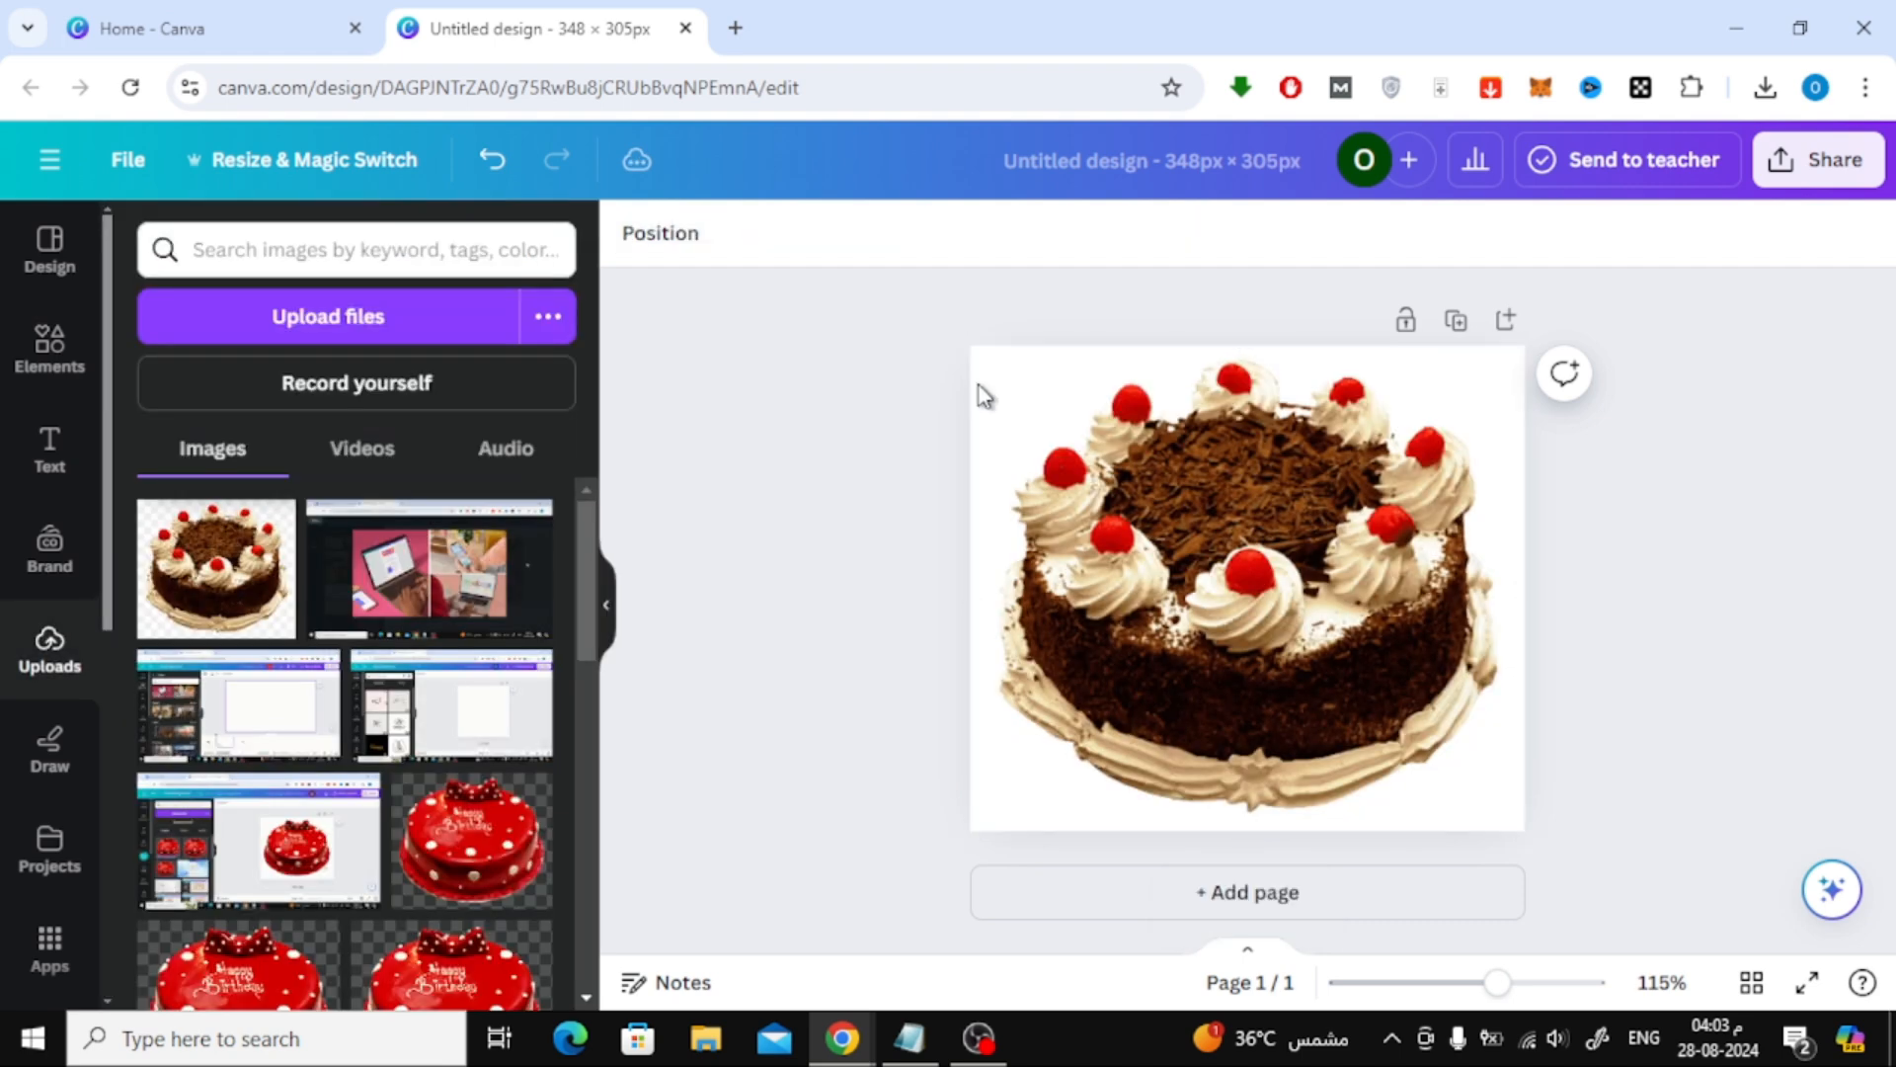
mouse_move(1760, 233)
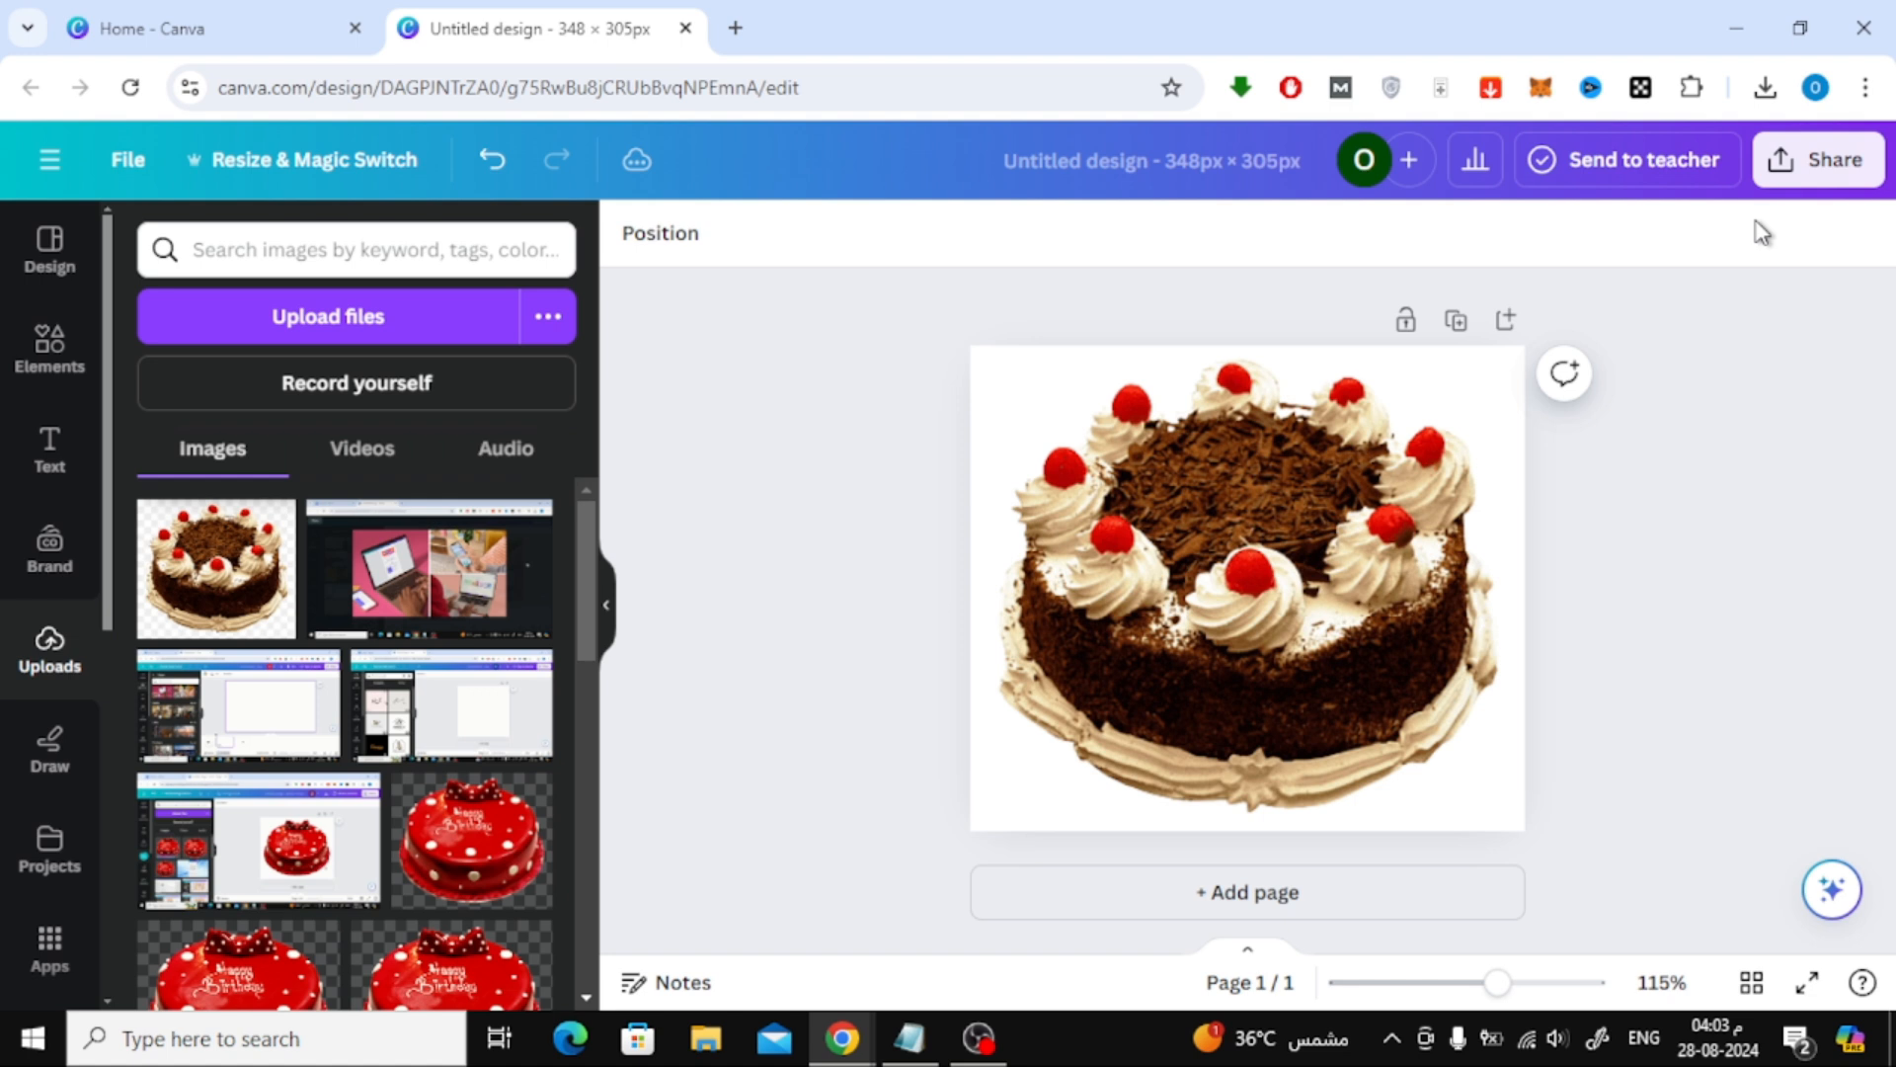
Download the design as a PDF Standard file and show it in the browser's downloads list.
left_click(1820, 158)
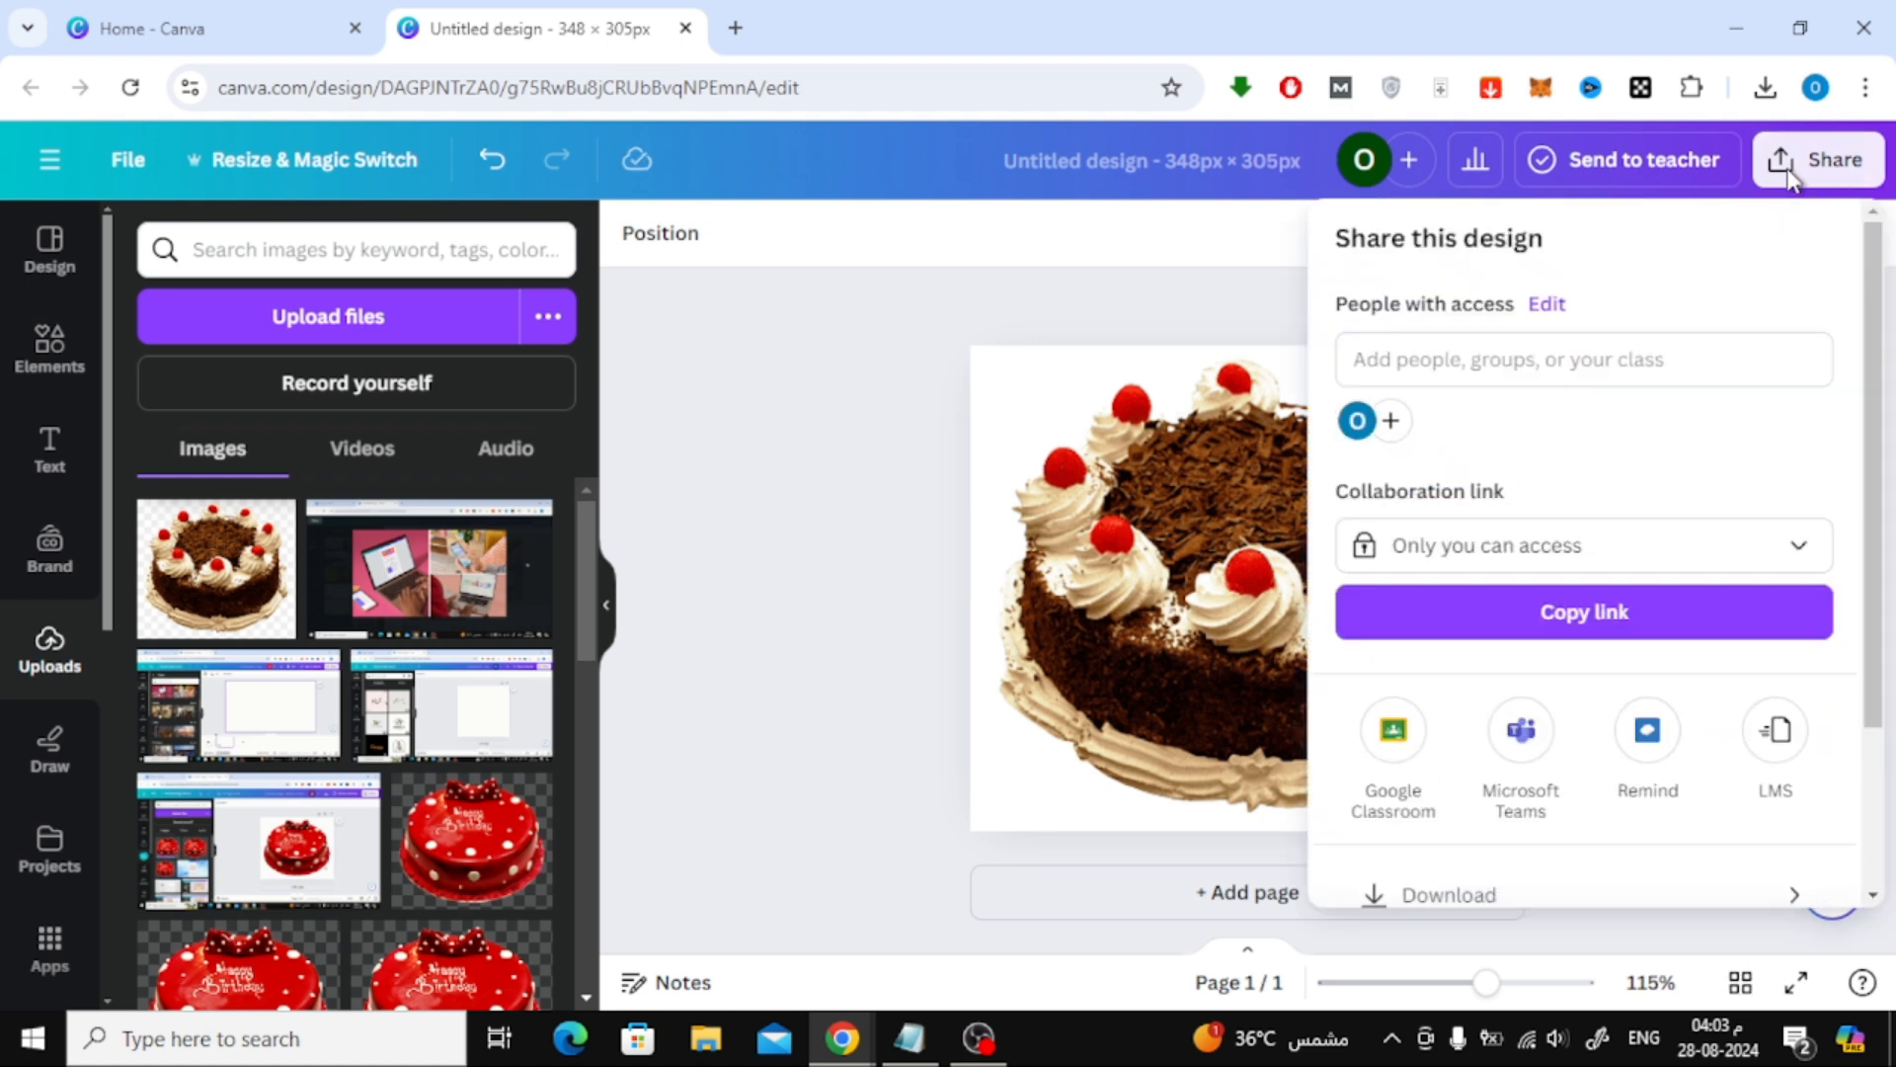
scroll("down", 3)
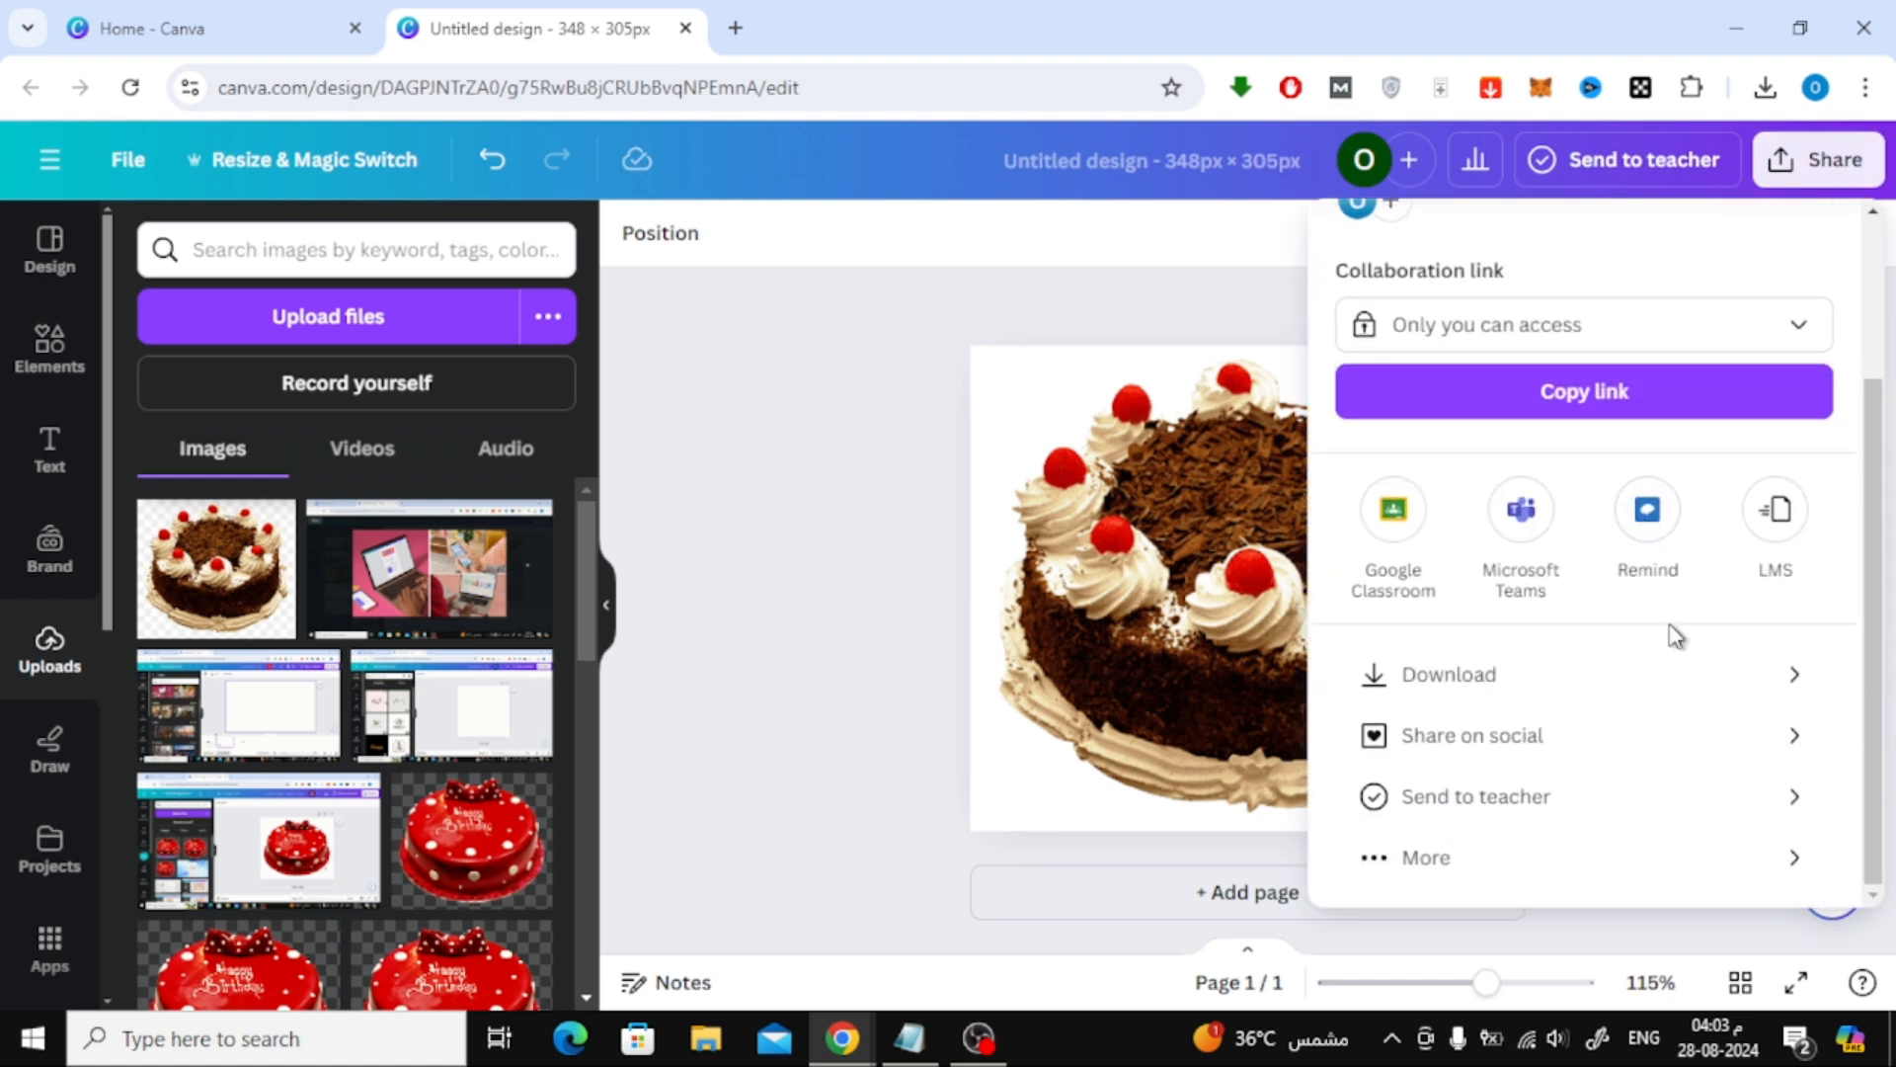
left_click(1448, 673)
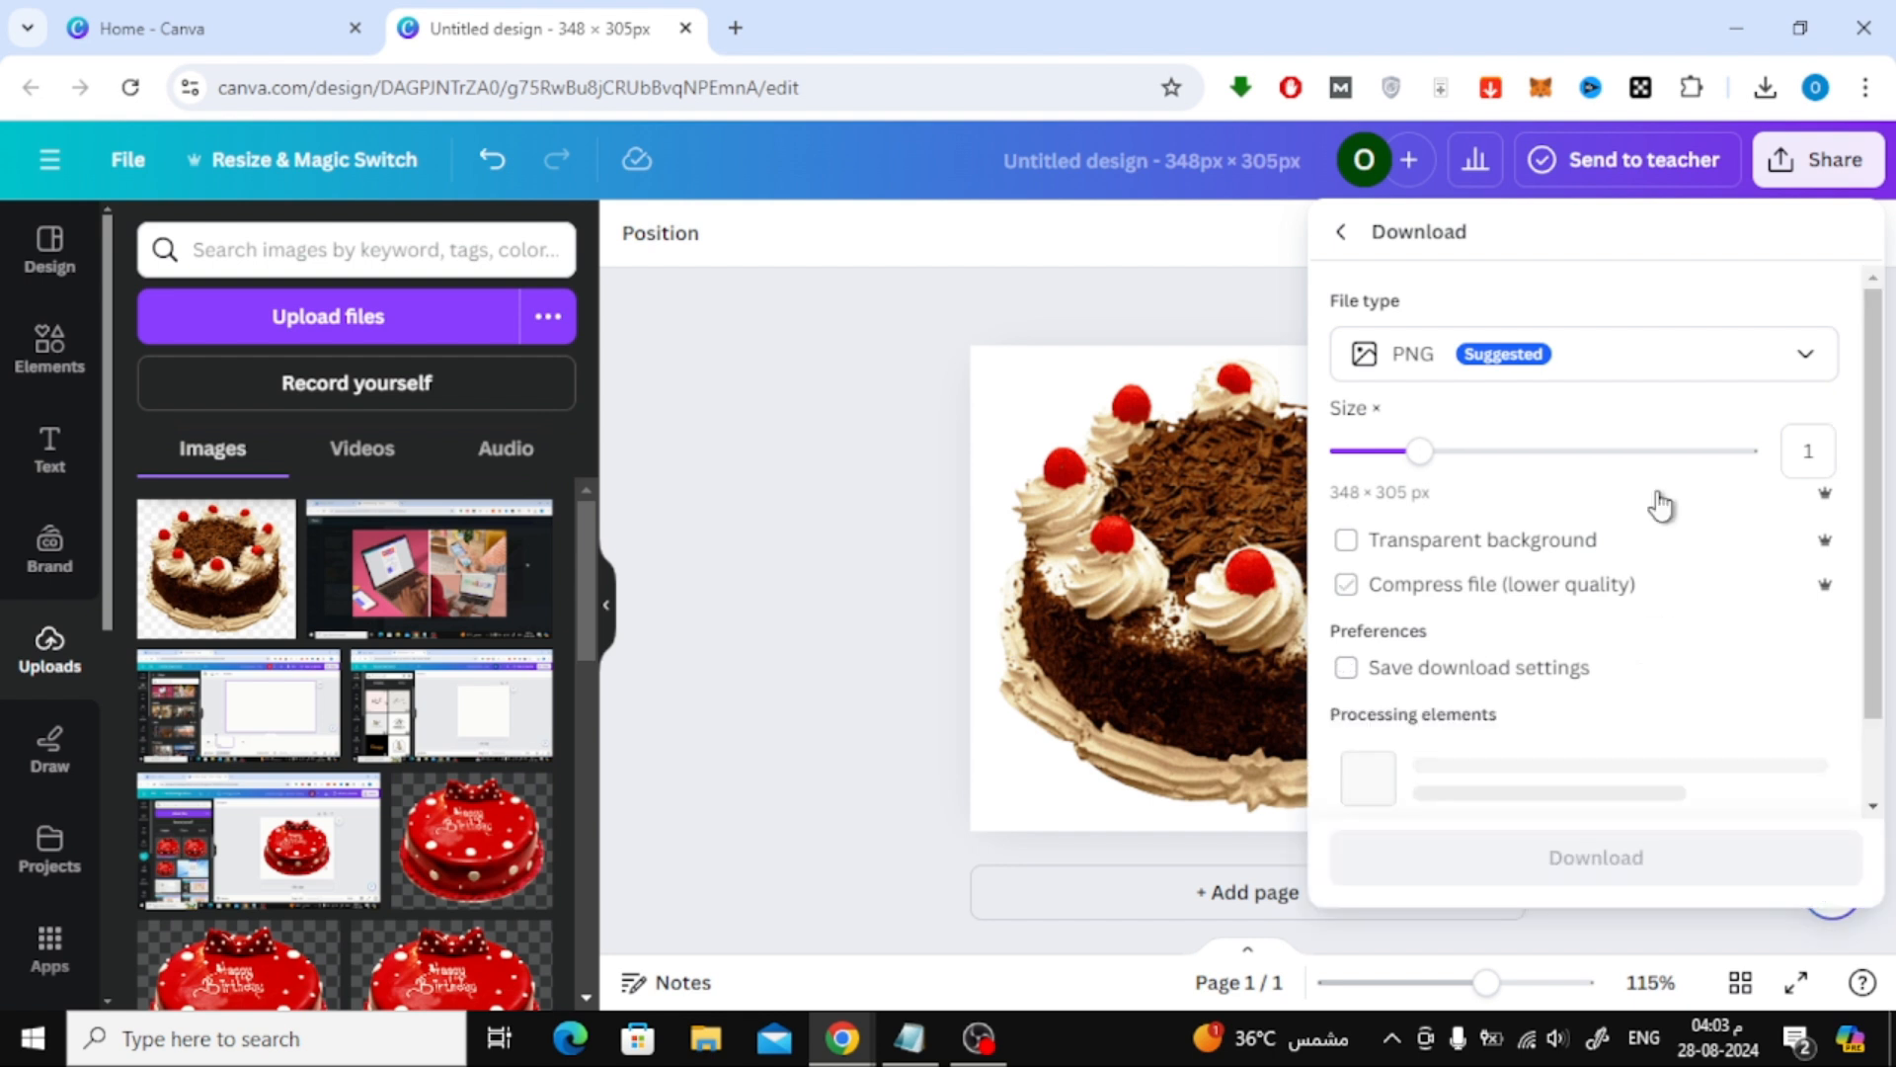
left_click(1580, 354)
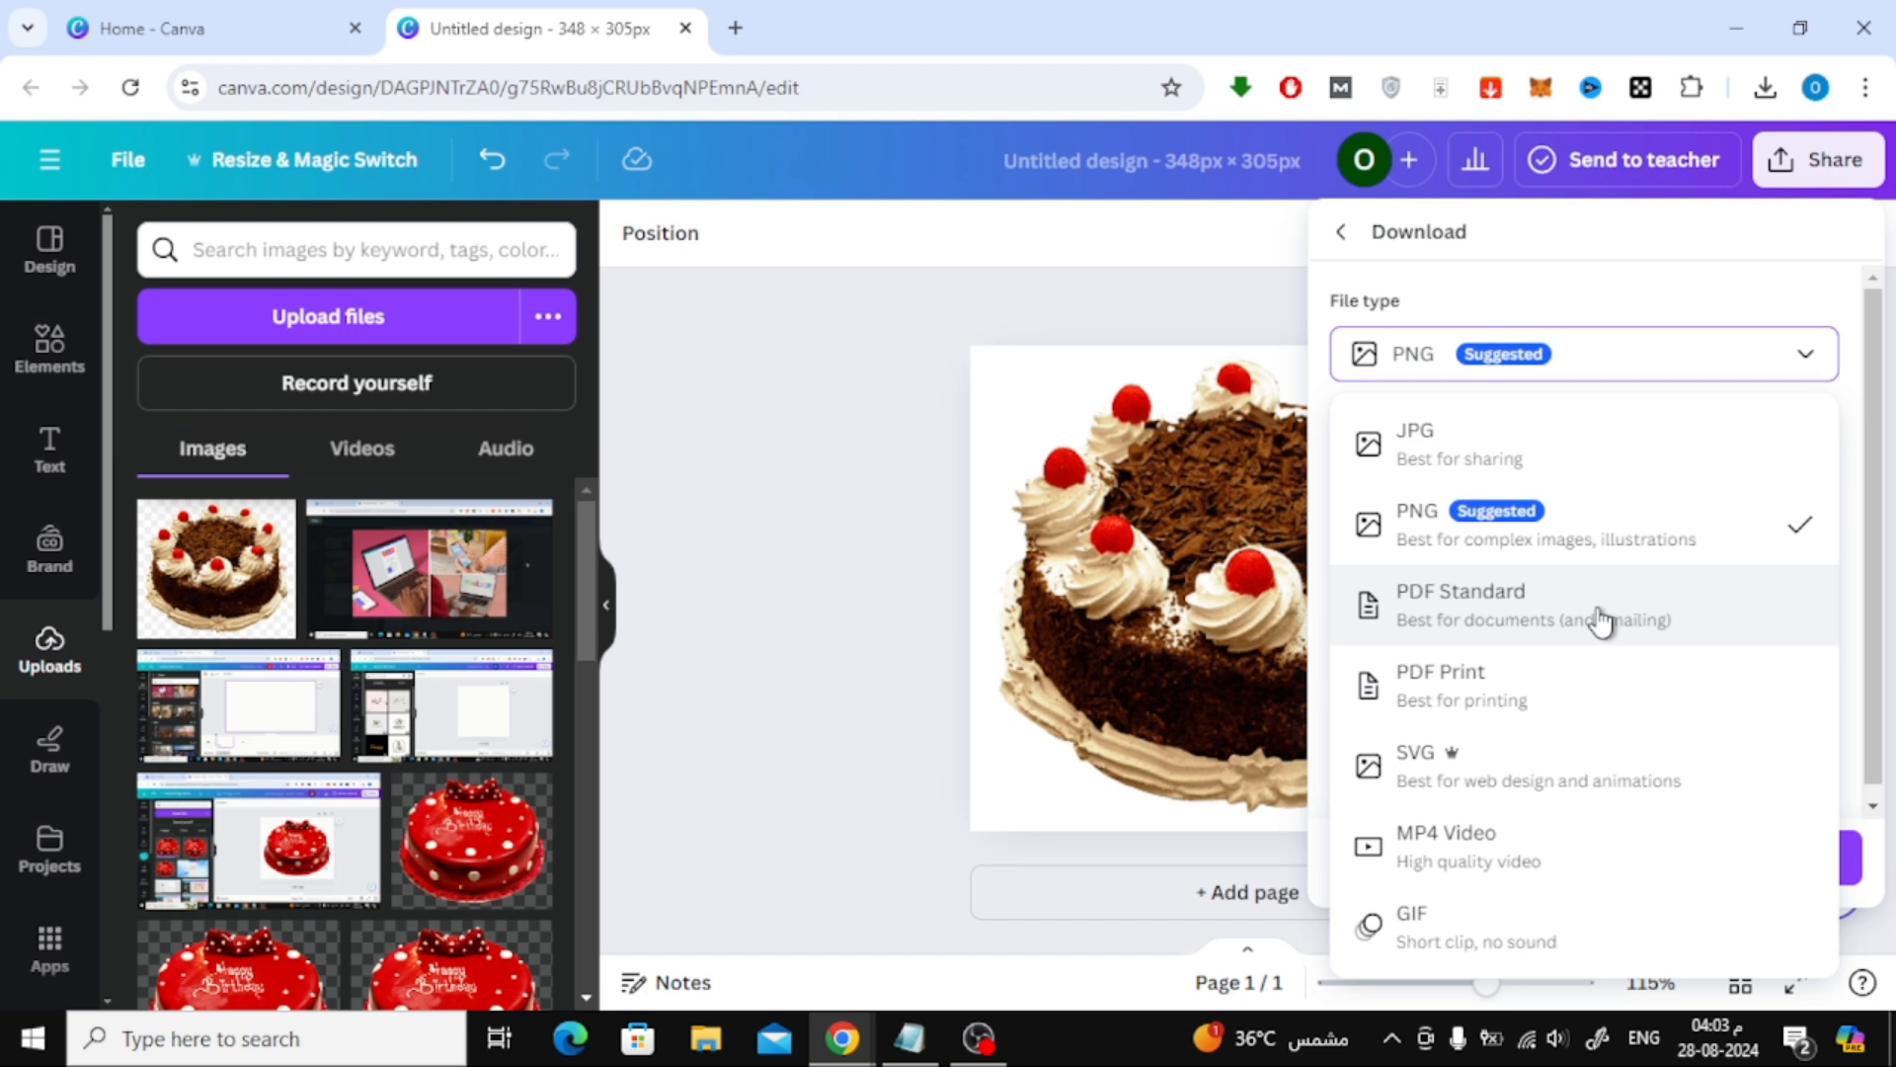
left_click(1460, 604)
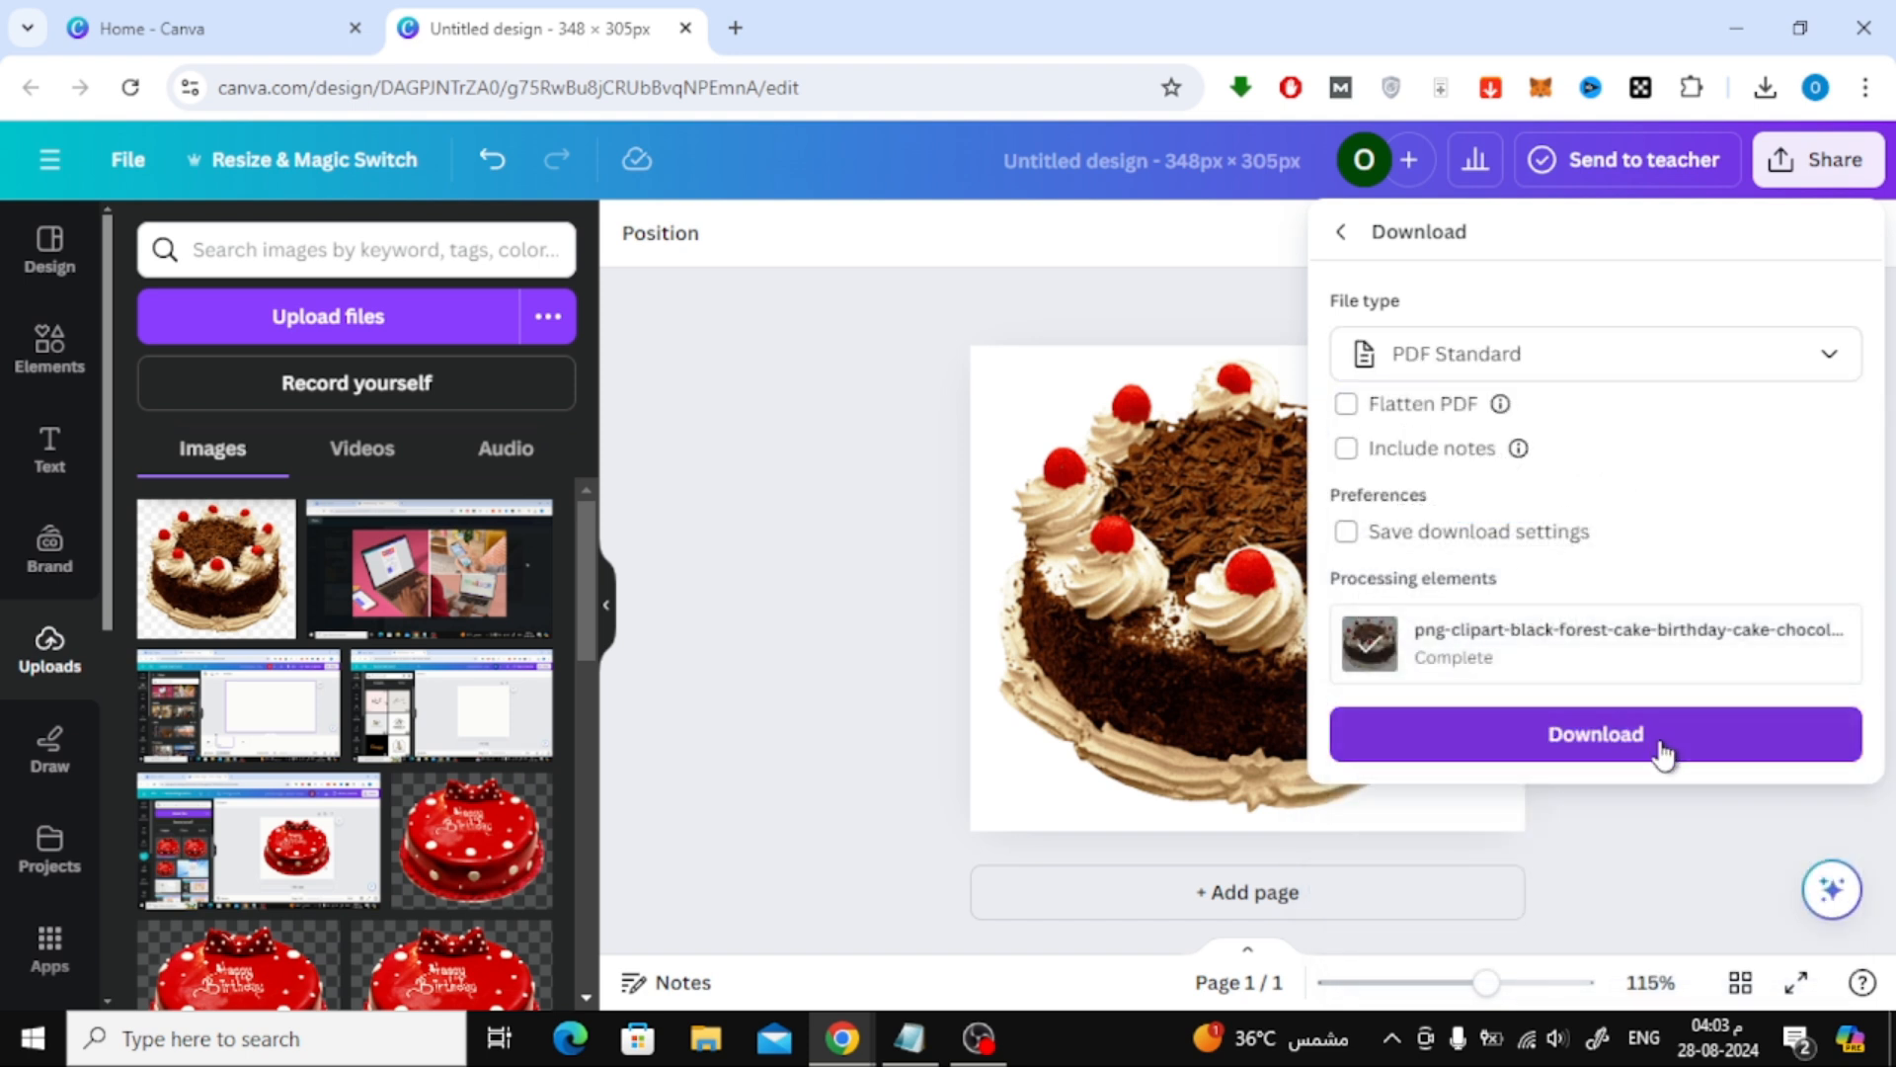
left_click(1594, 733)
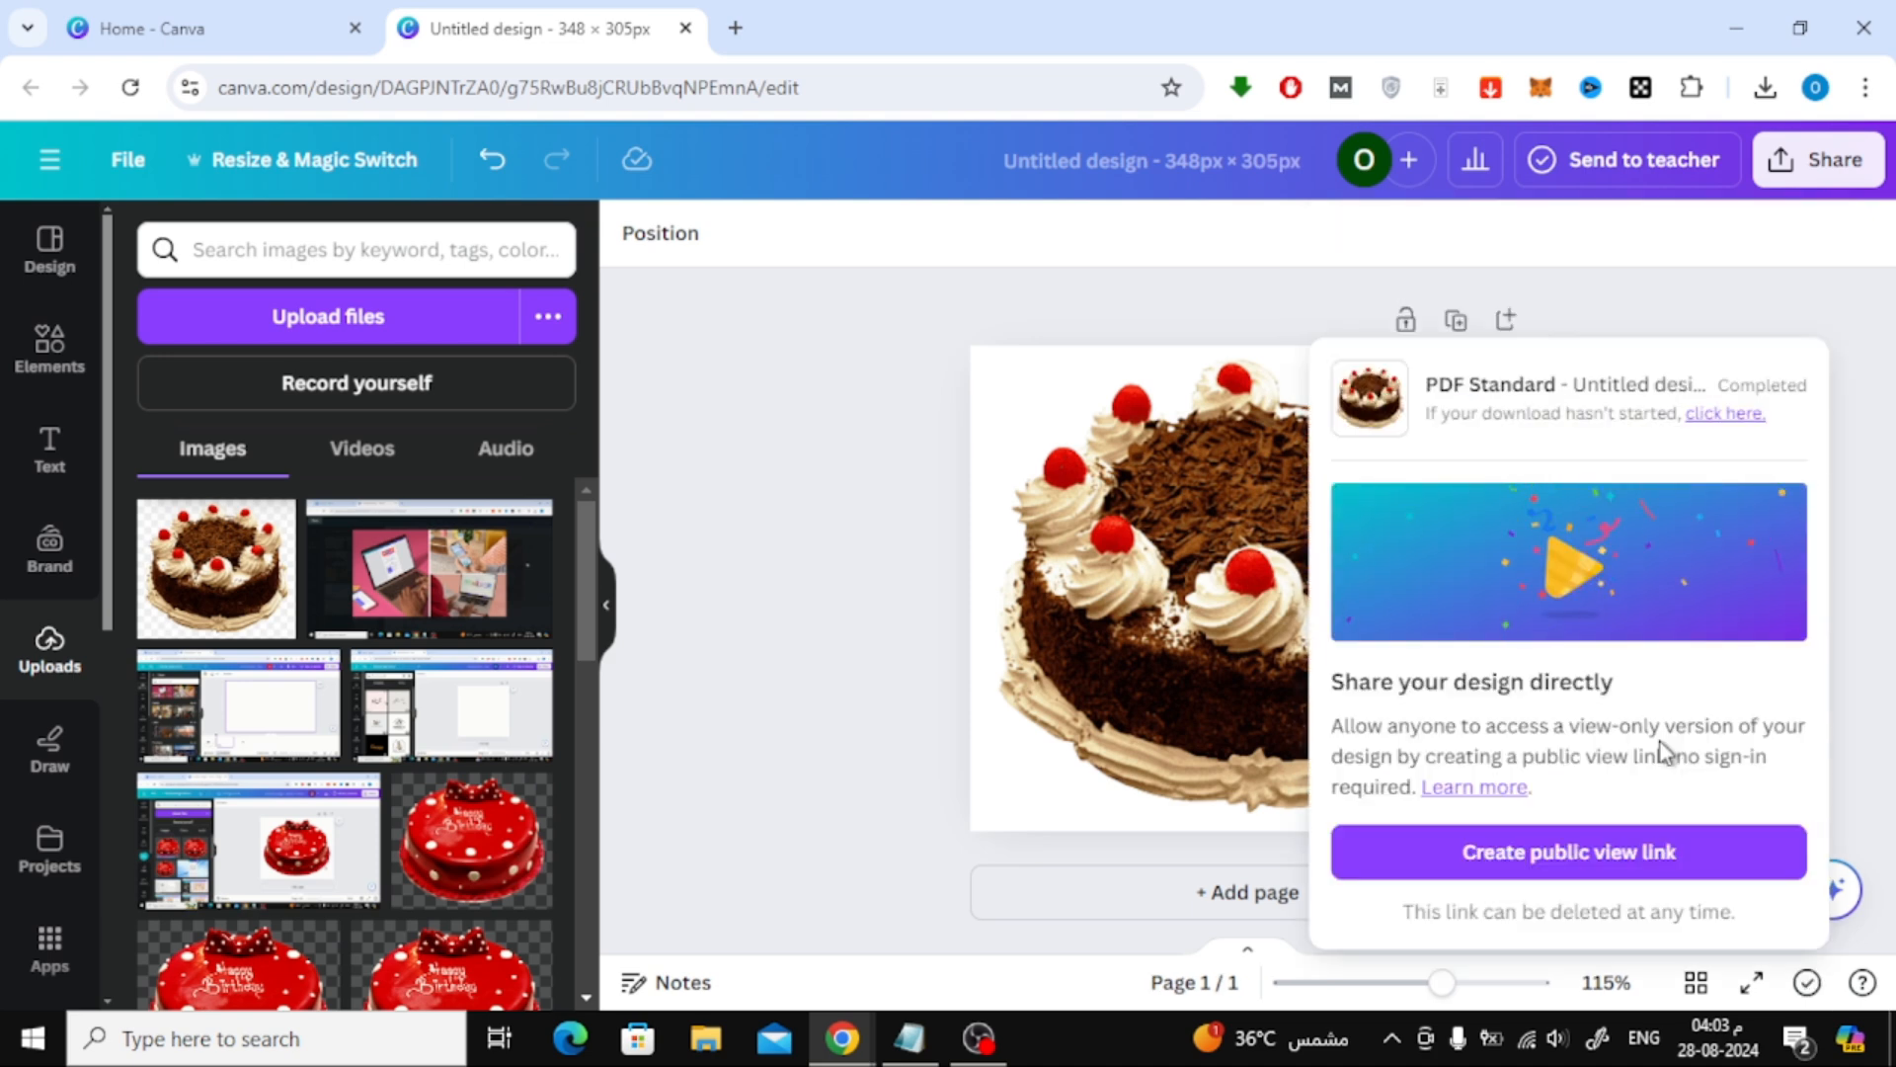
left_click(1764, 87)
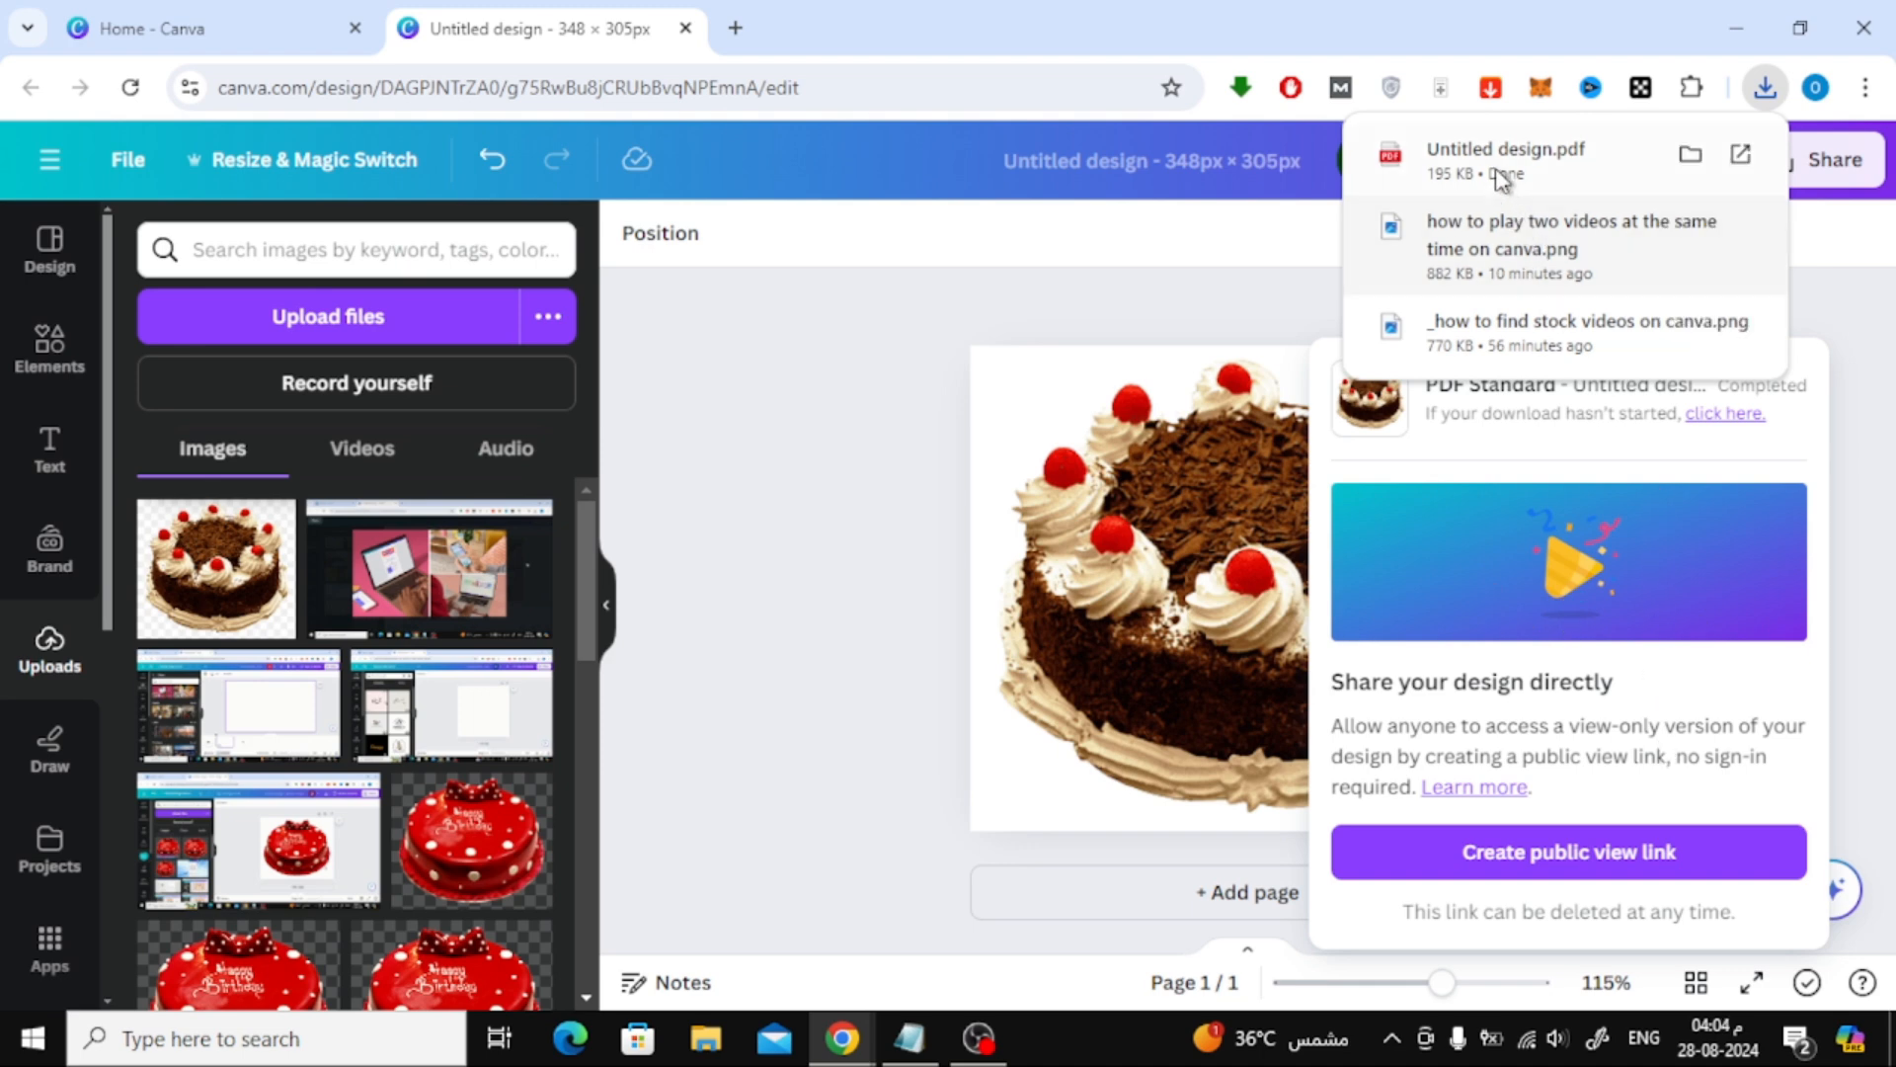
View Untitled design.pdf in Chrome's PDF viewer zoomed to 175%.
left_click(1506, 164)
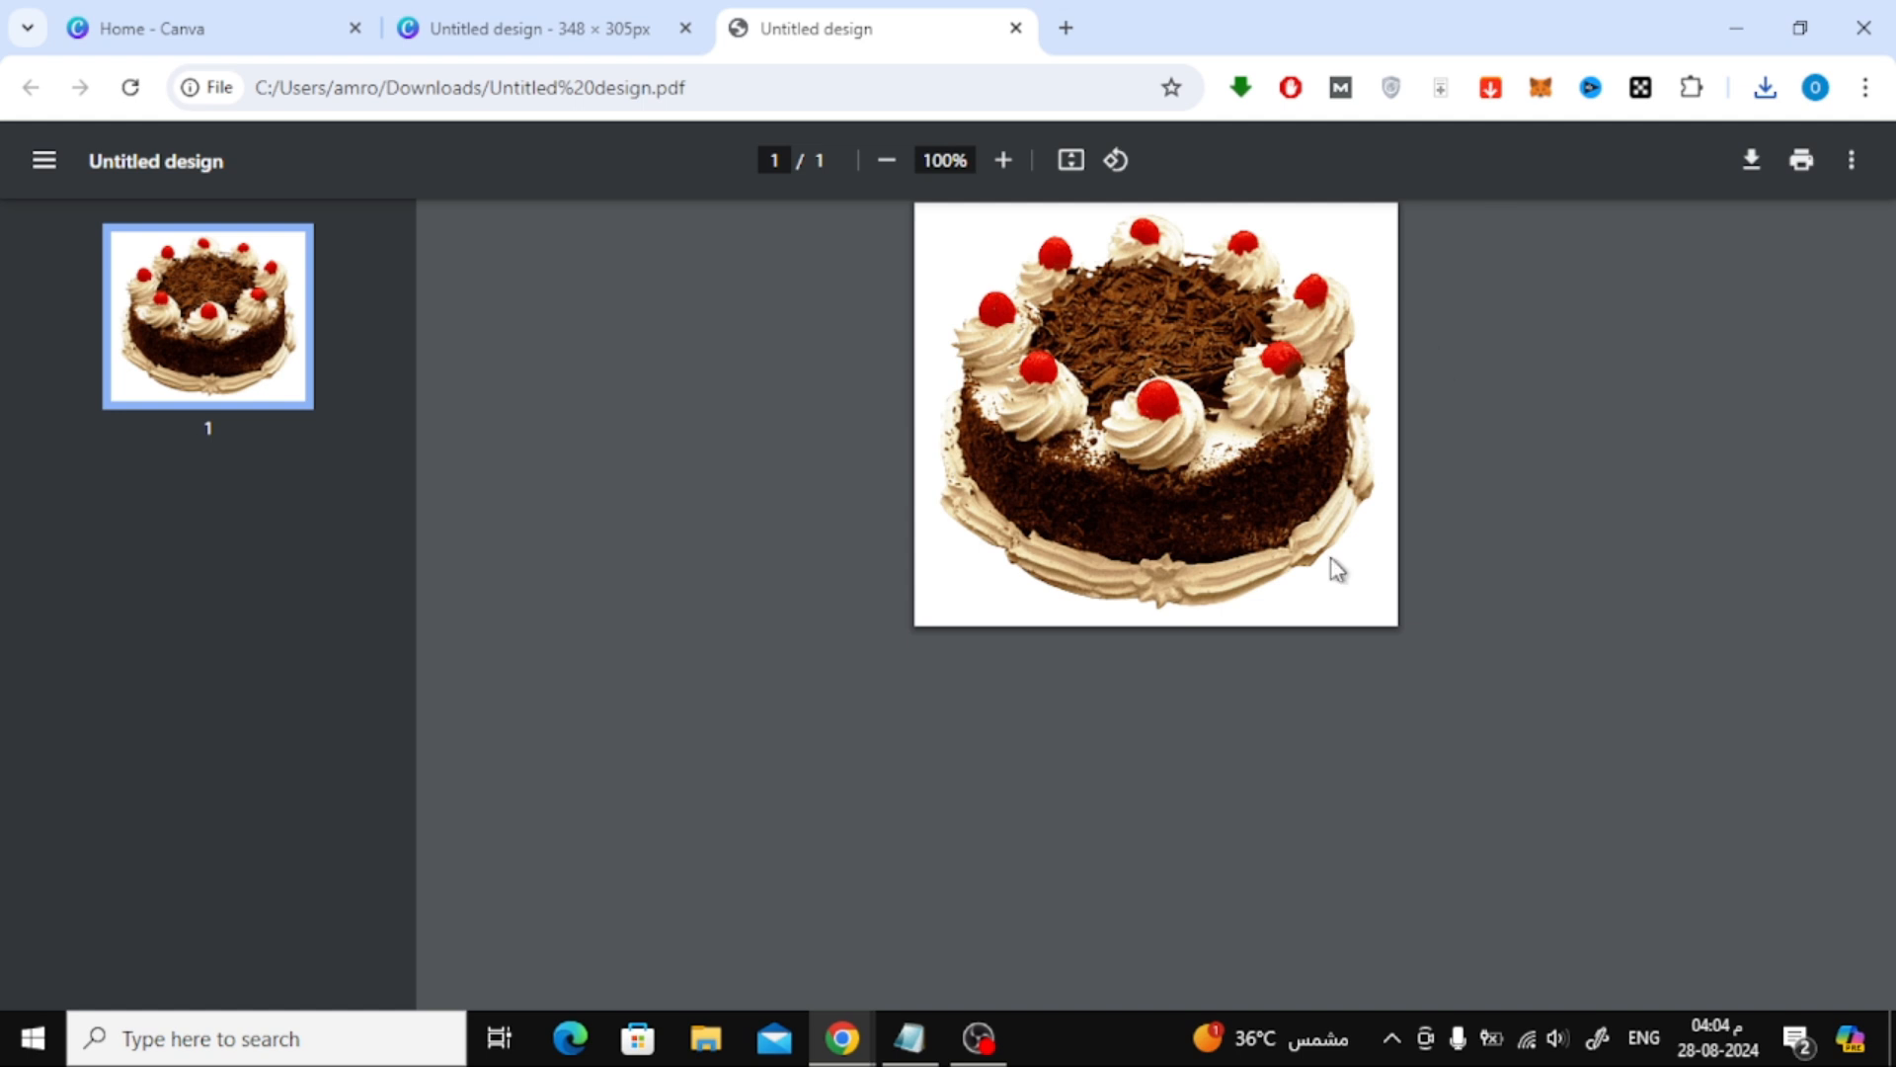
mouse_move(1173, 440)
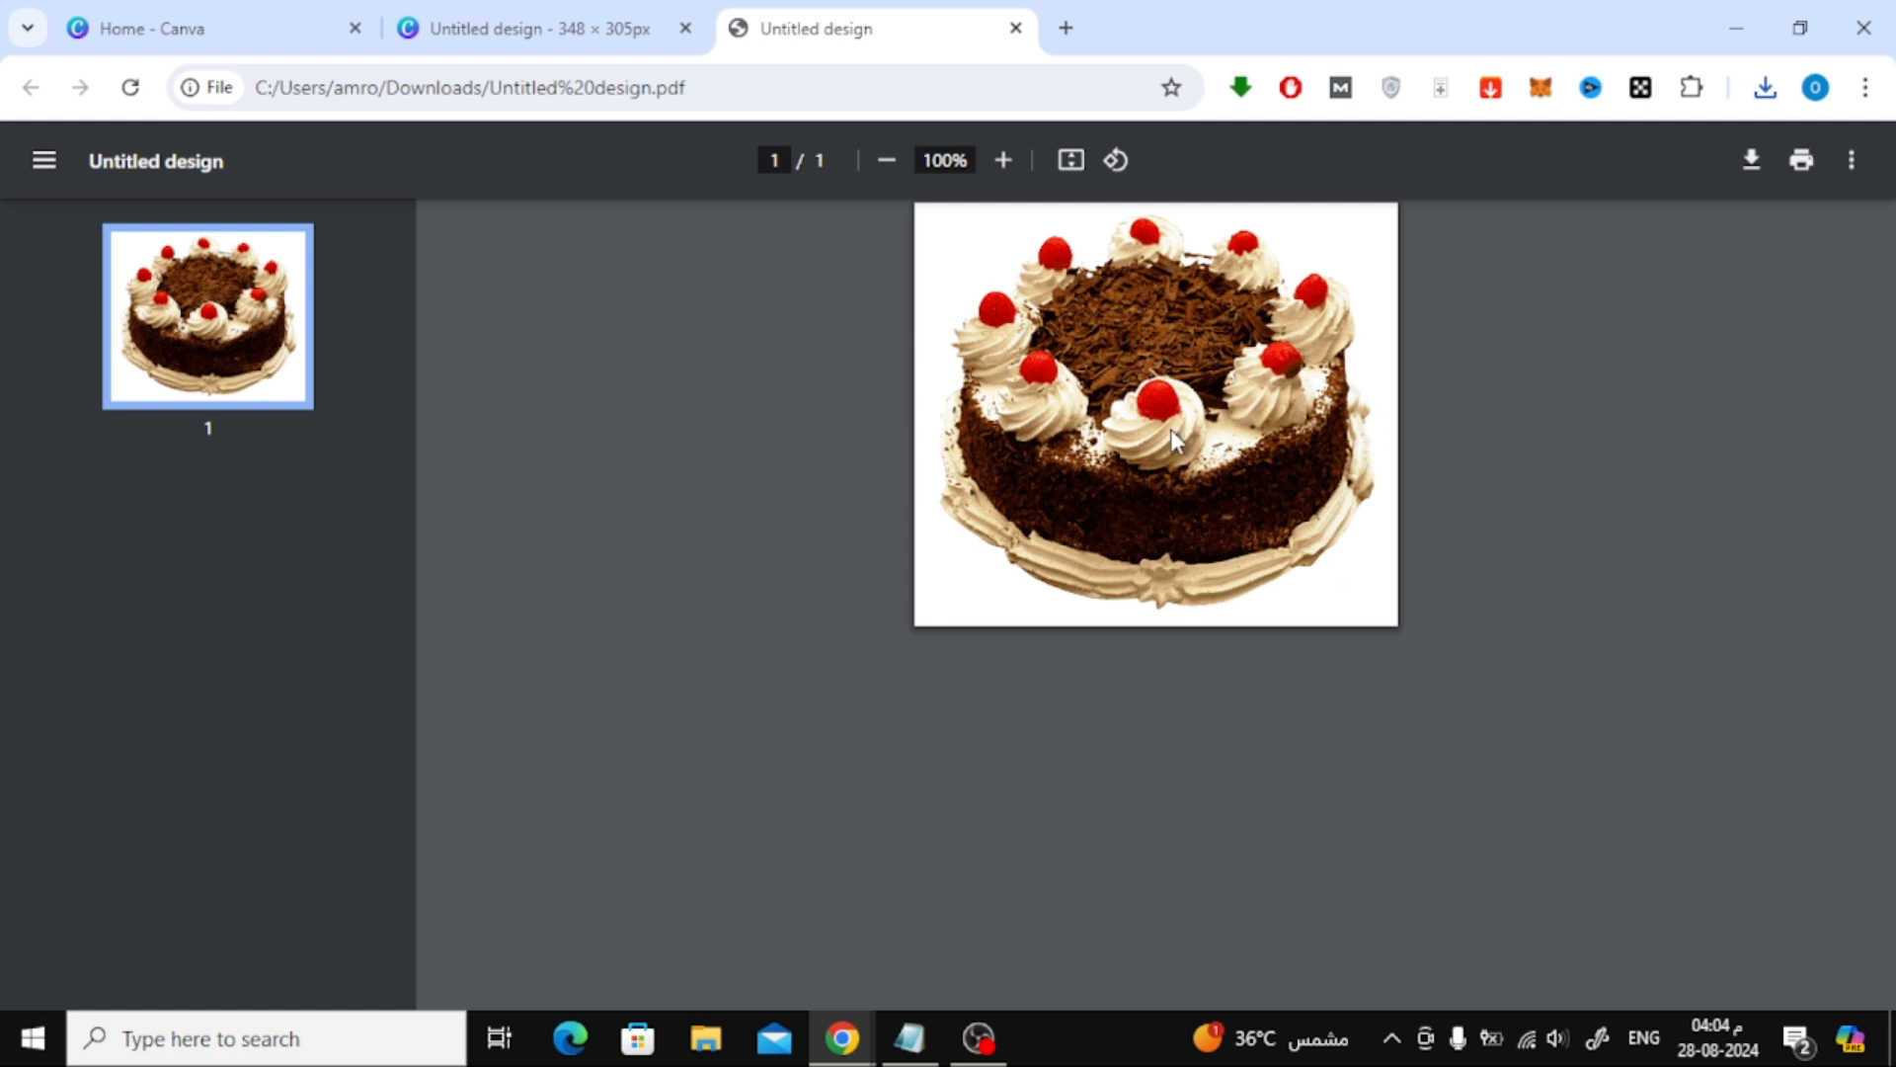
mouse_move(1436, 439)
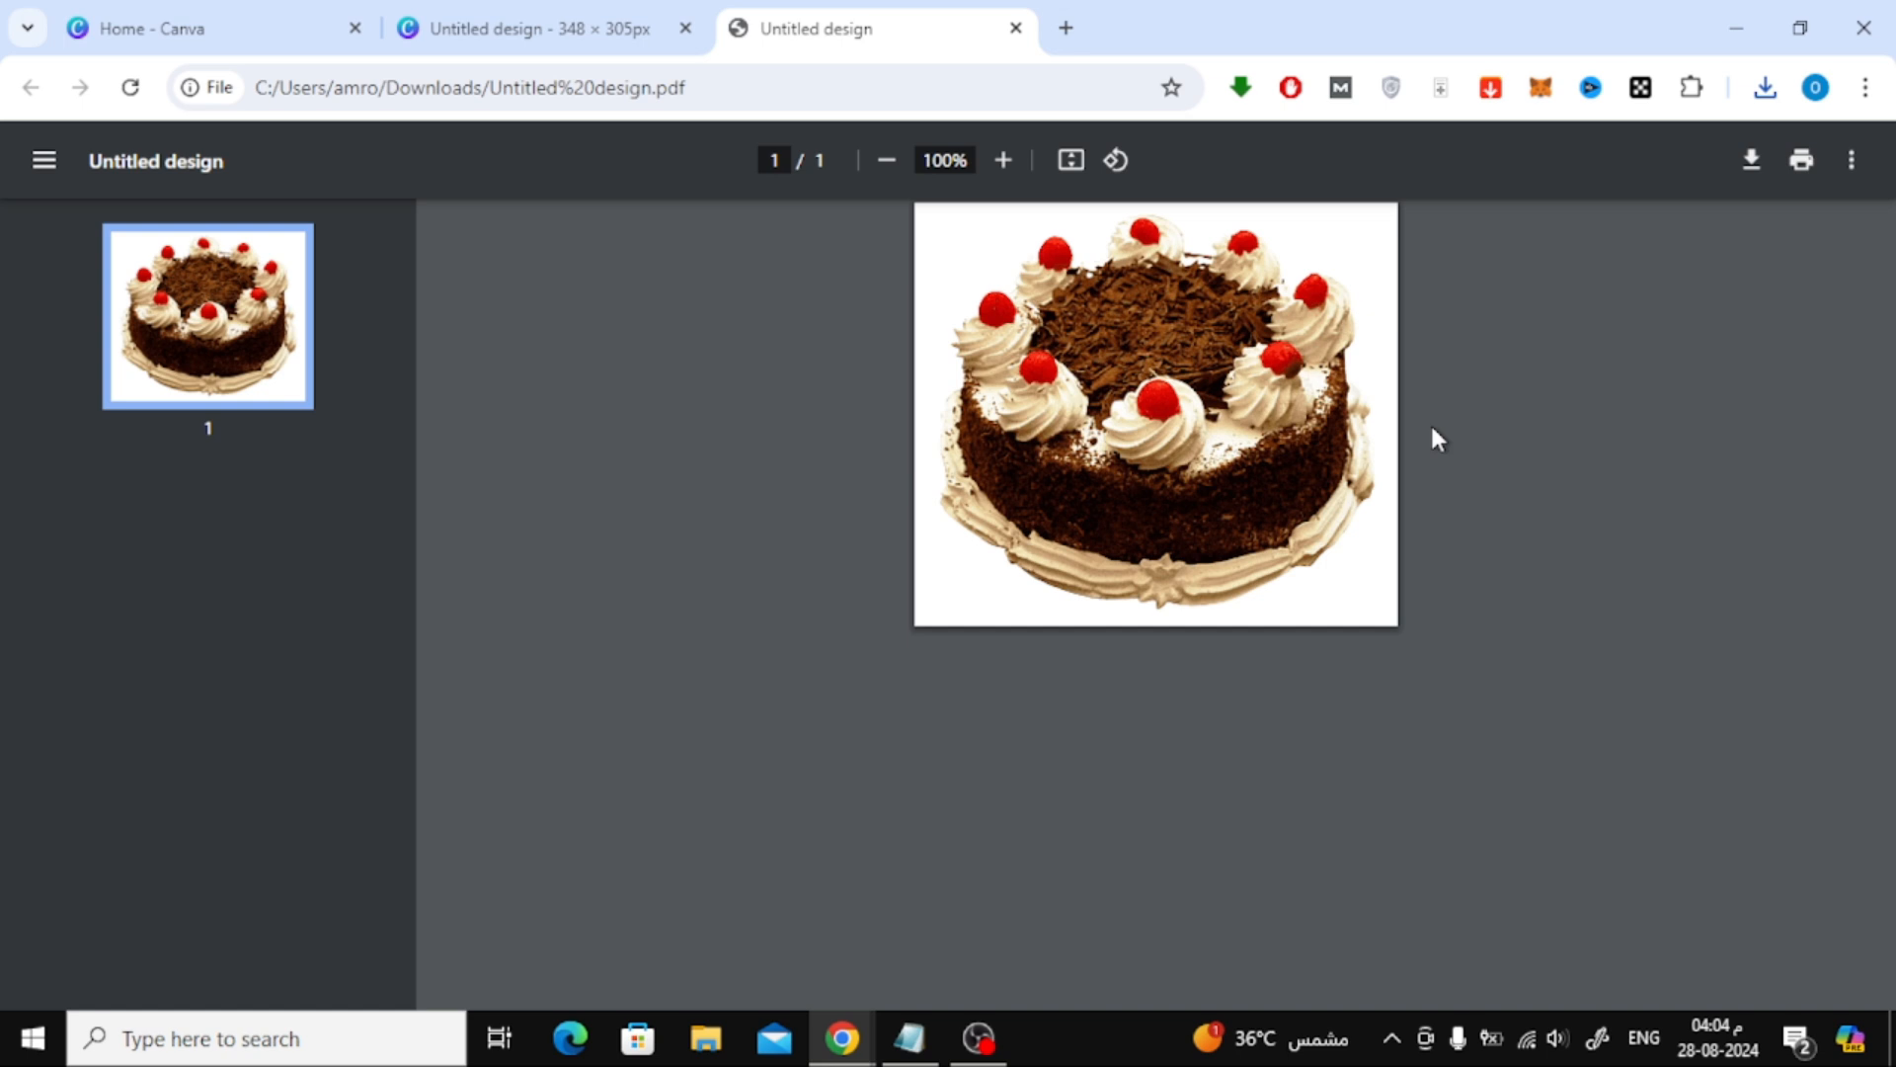
left_click(1004, 160)
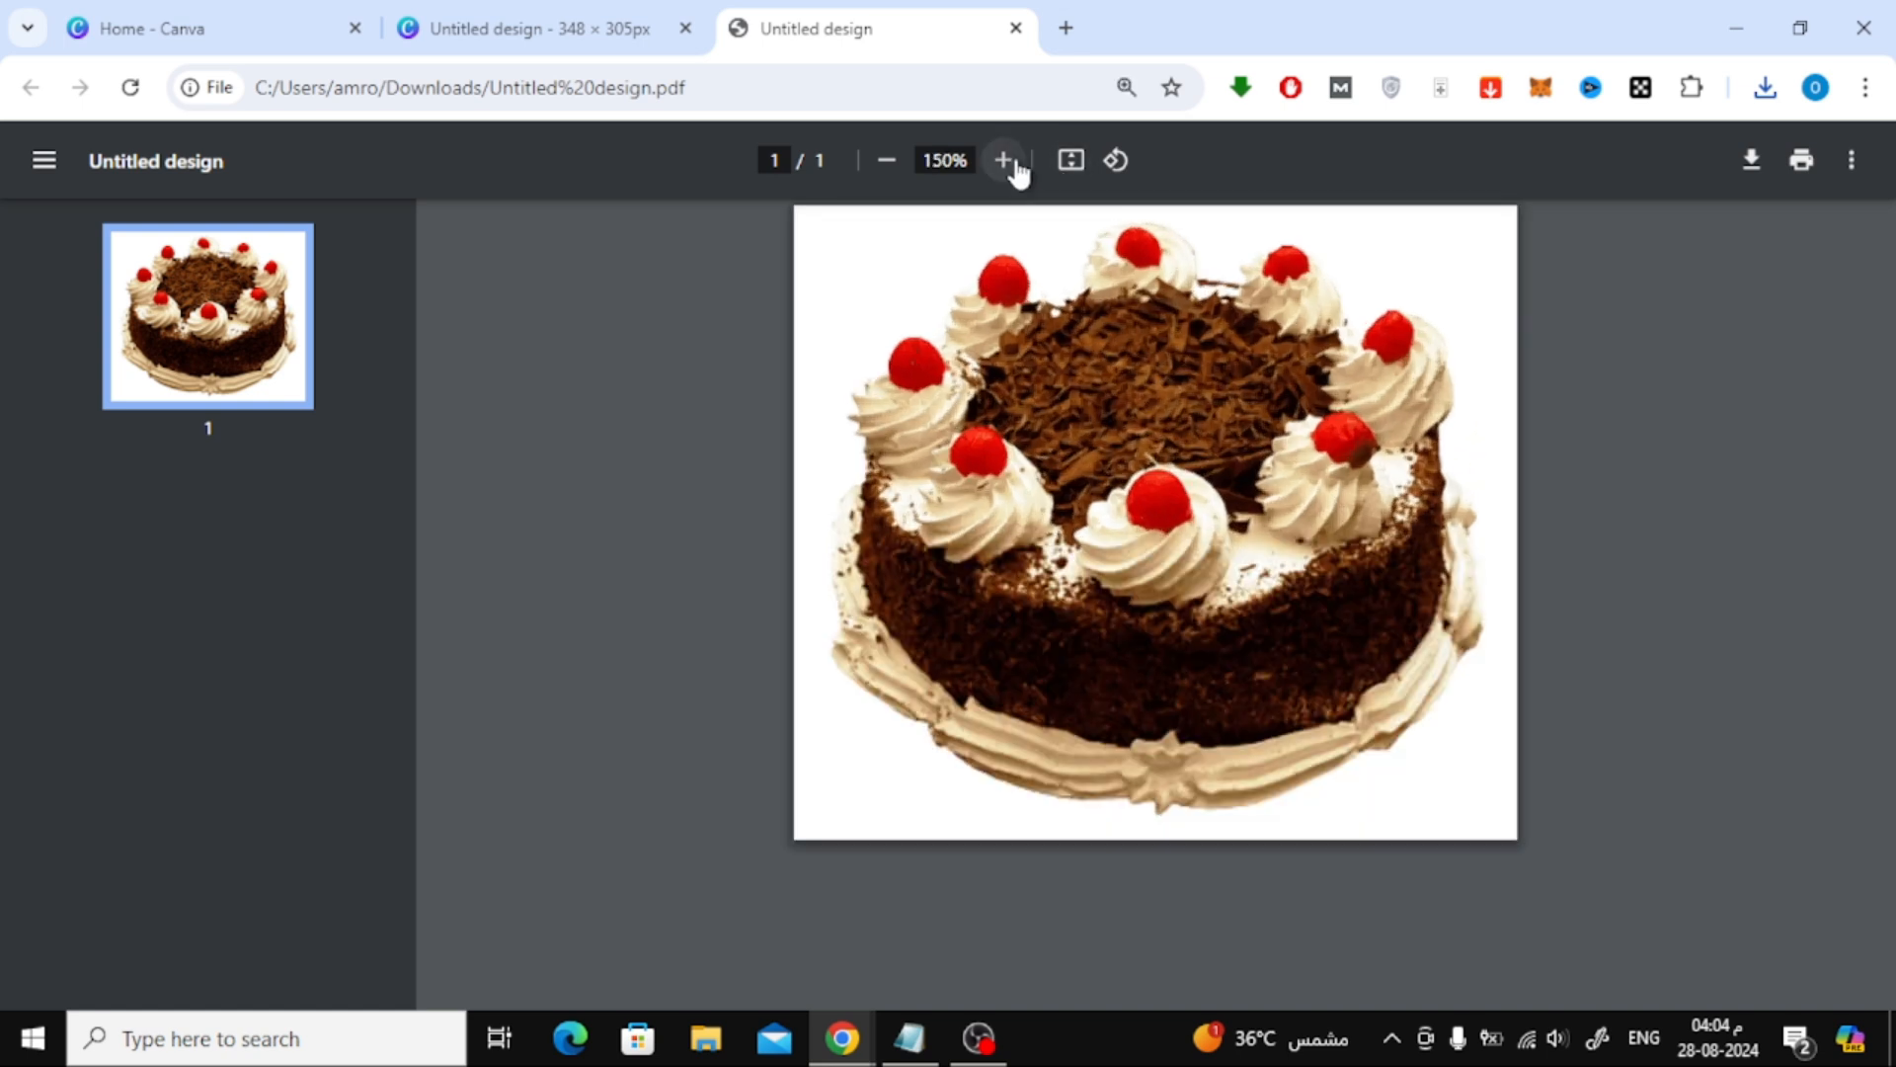
left_click(1002, 160)
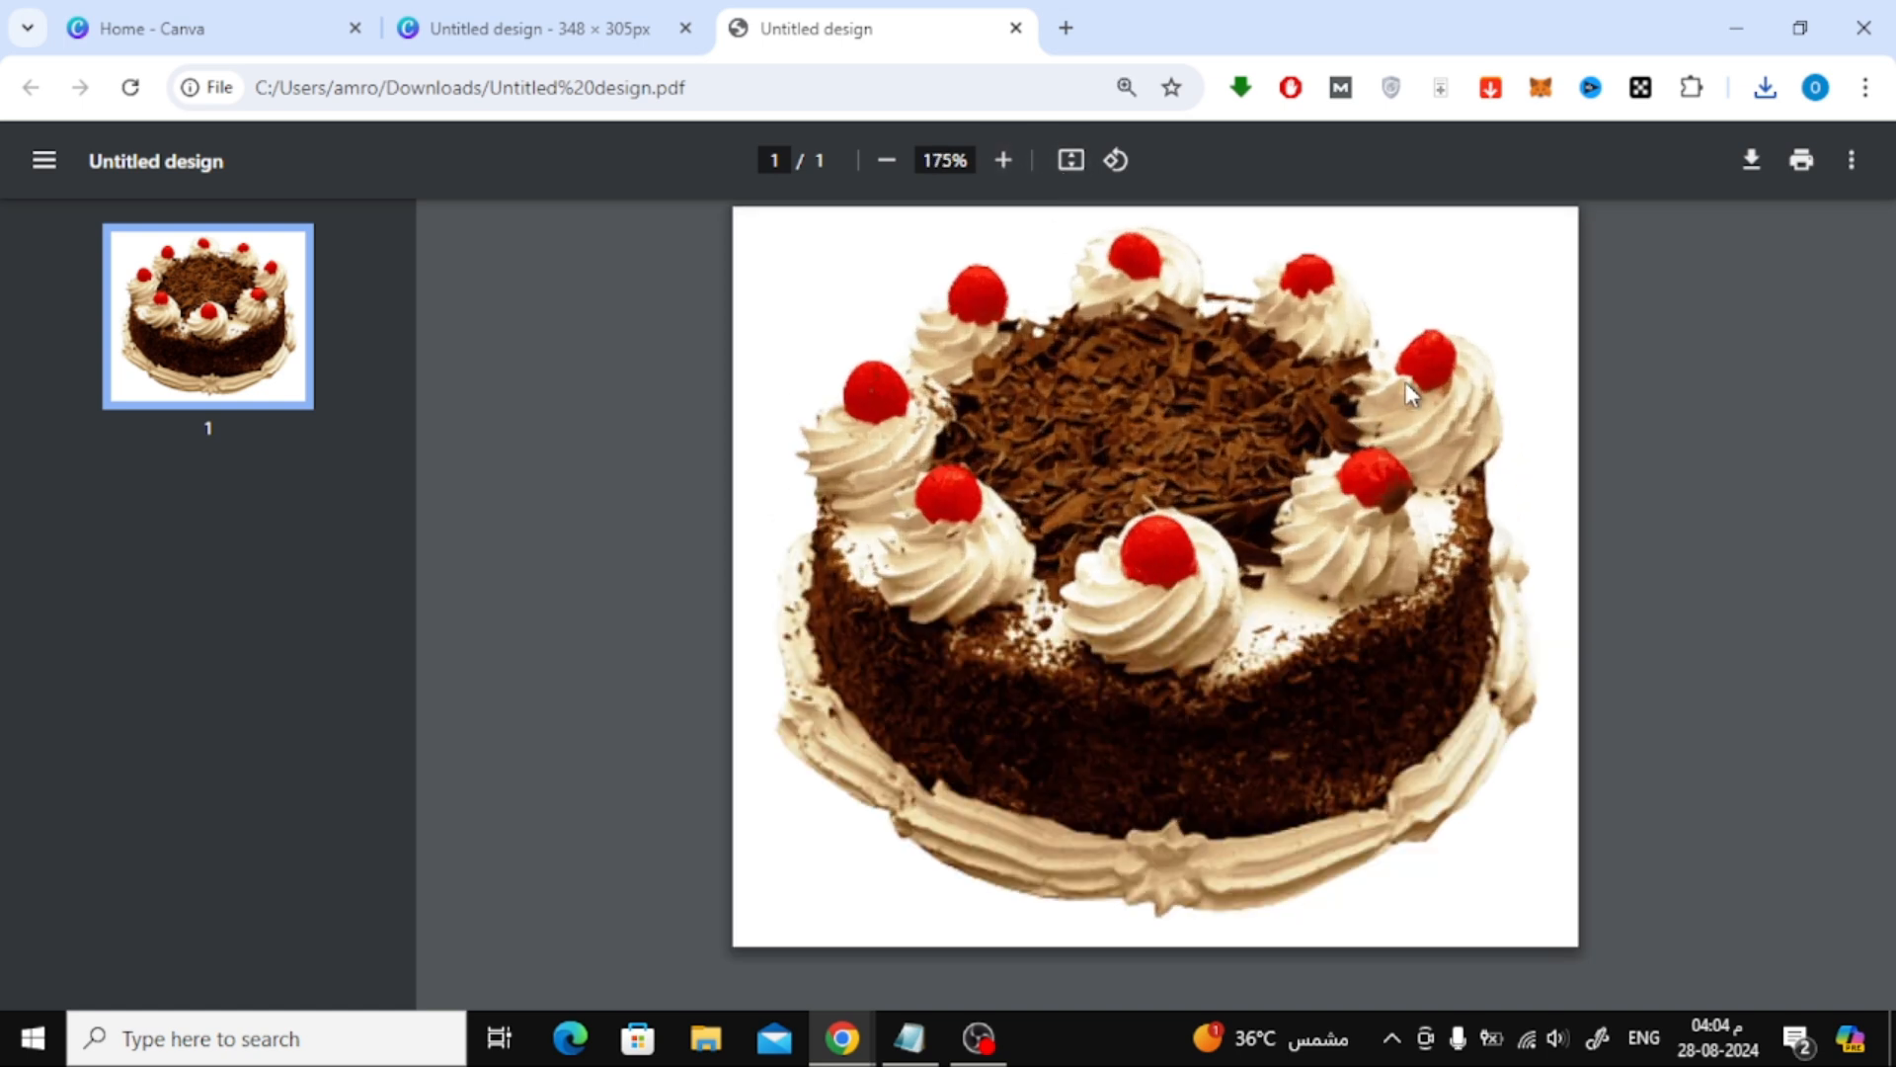